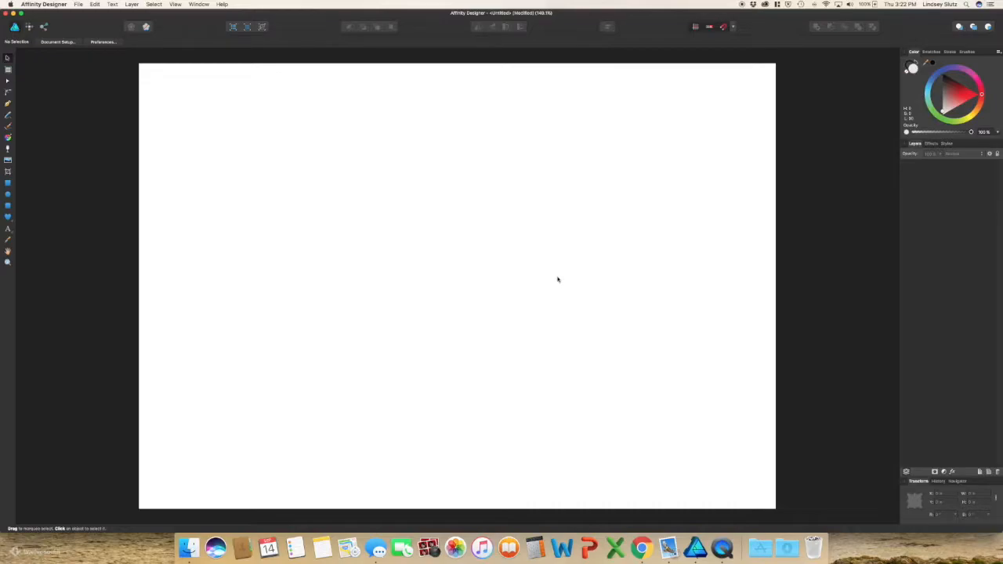
mouse_move(55, 226)
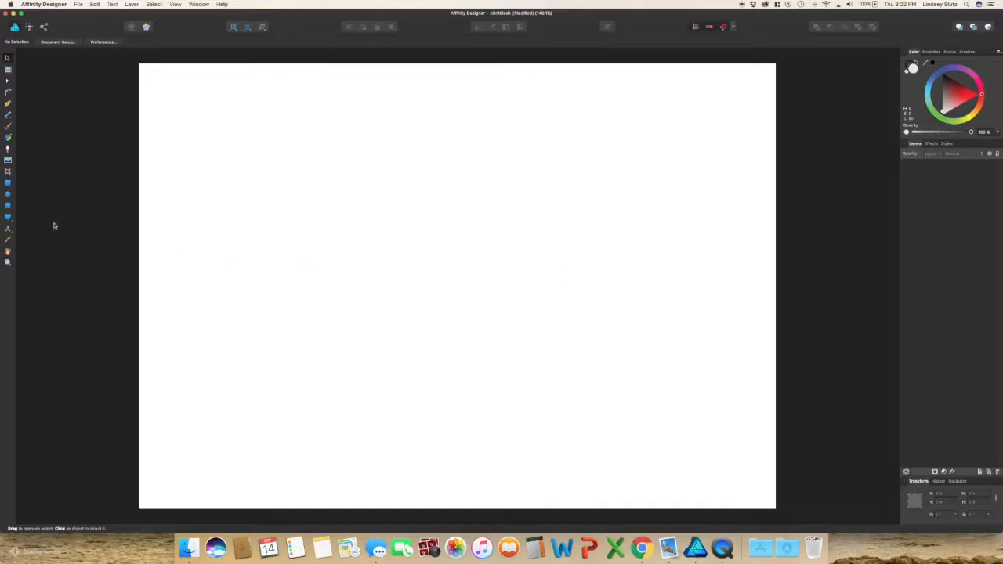
mouse_move(6, 194)
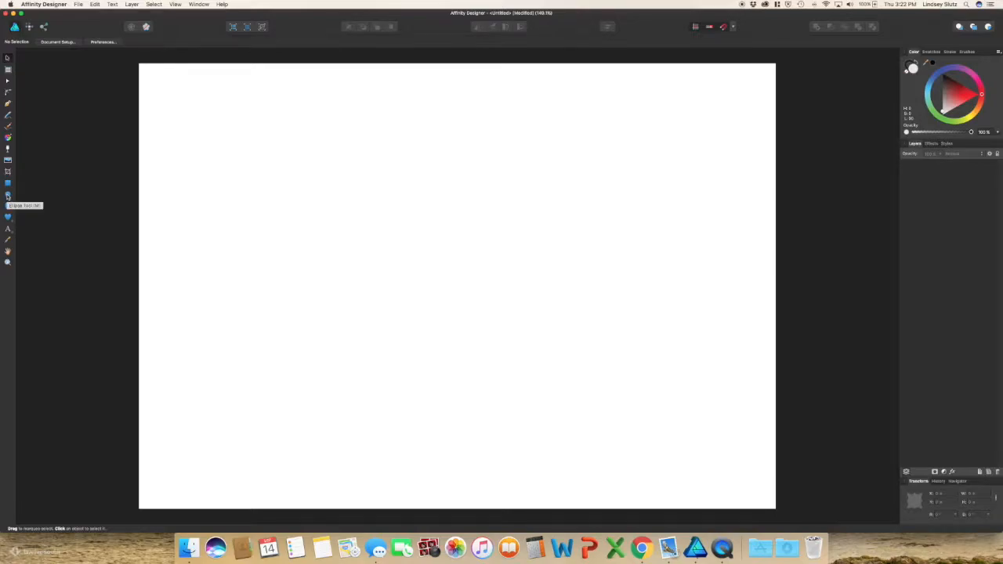
- Draw the circles on the page and give them red and other solid colour fills
left_click_drag(296, 165, 370, 250)
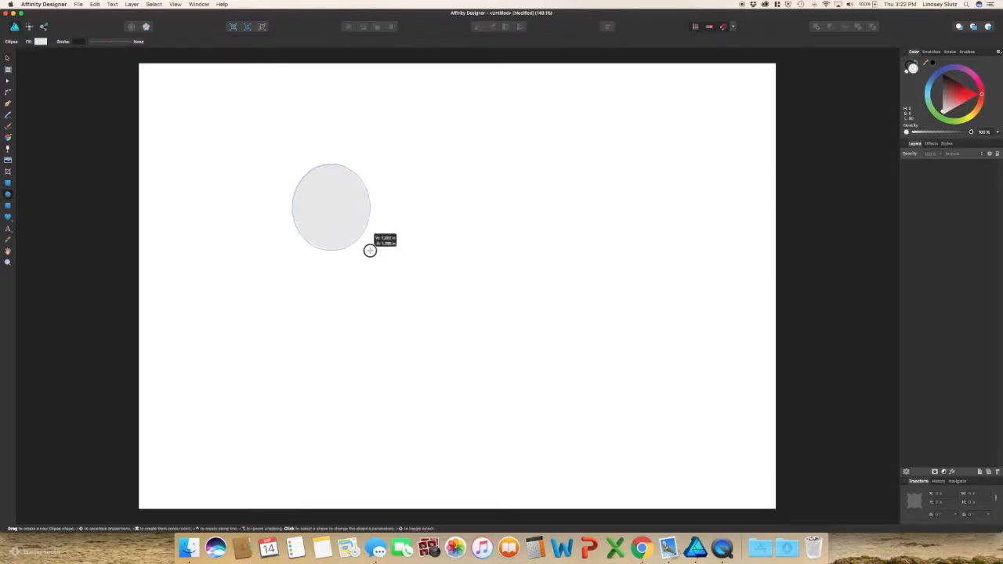
left_click_drag(439, 165, 519, 244)
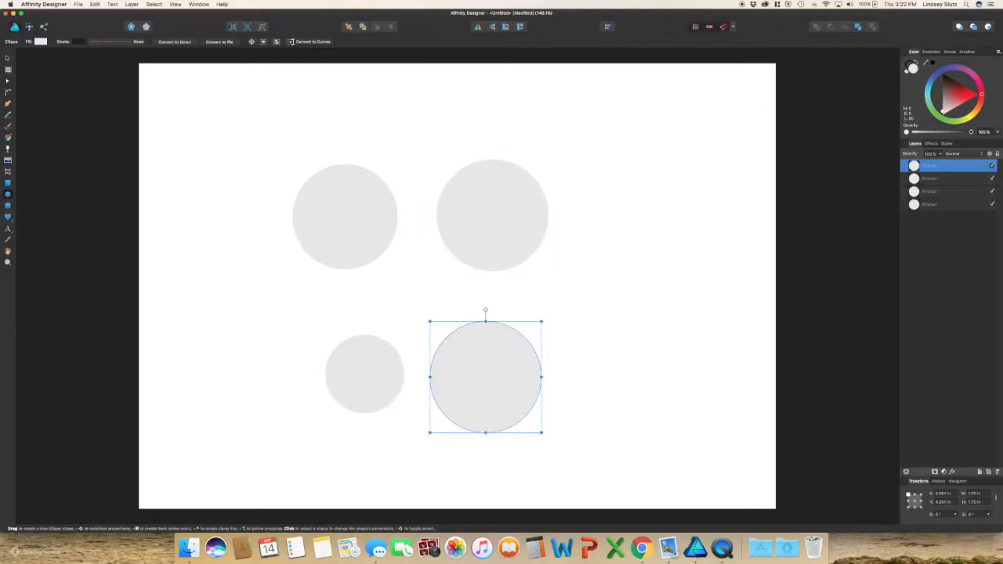
left_click(959, 97)
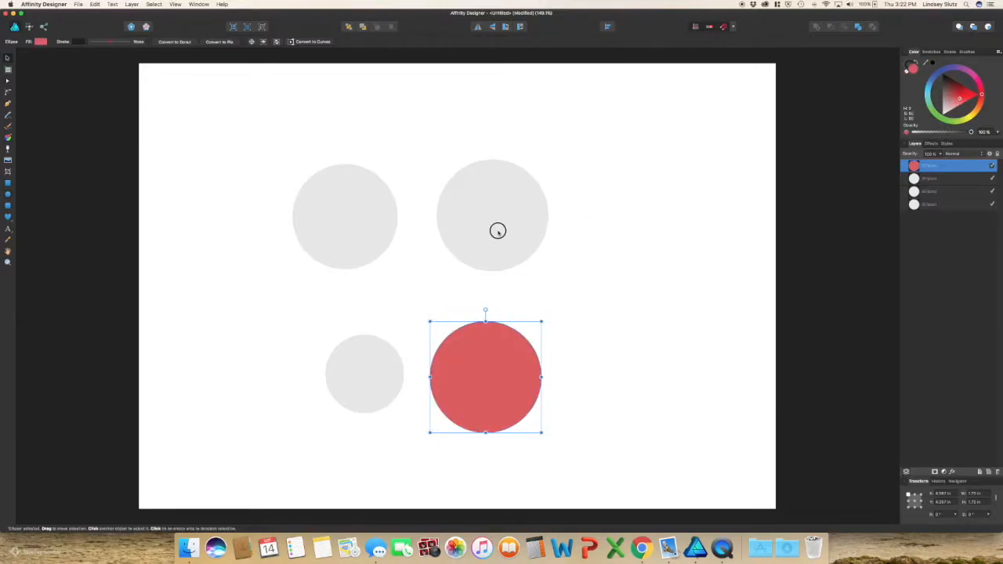
left_click(492, 215)
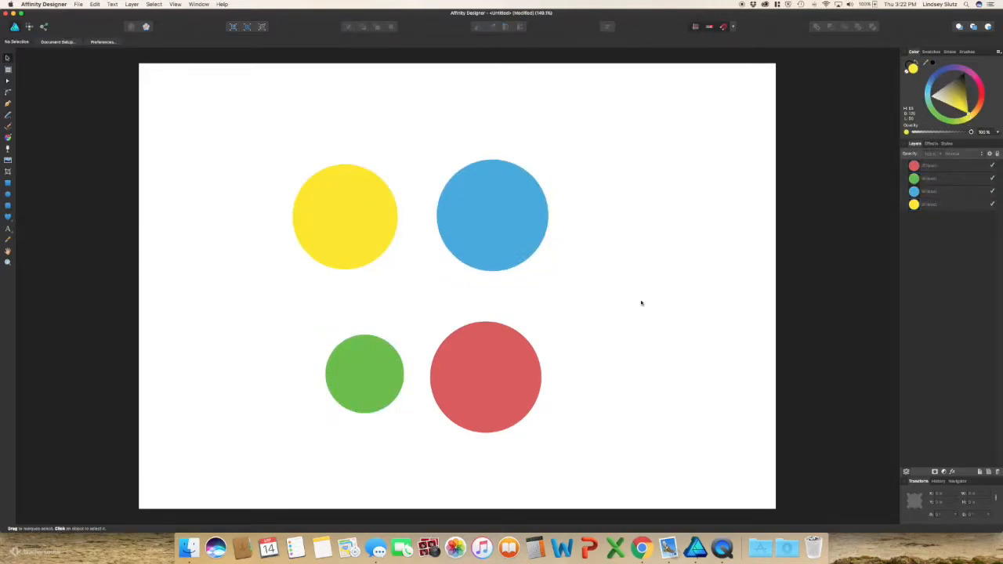
mouse_move(582, 291)
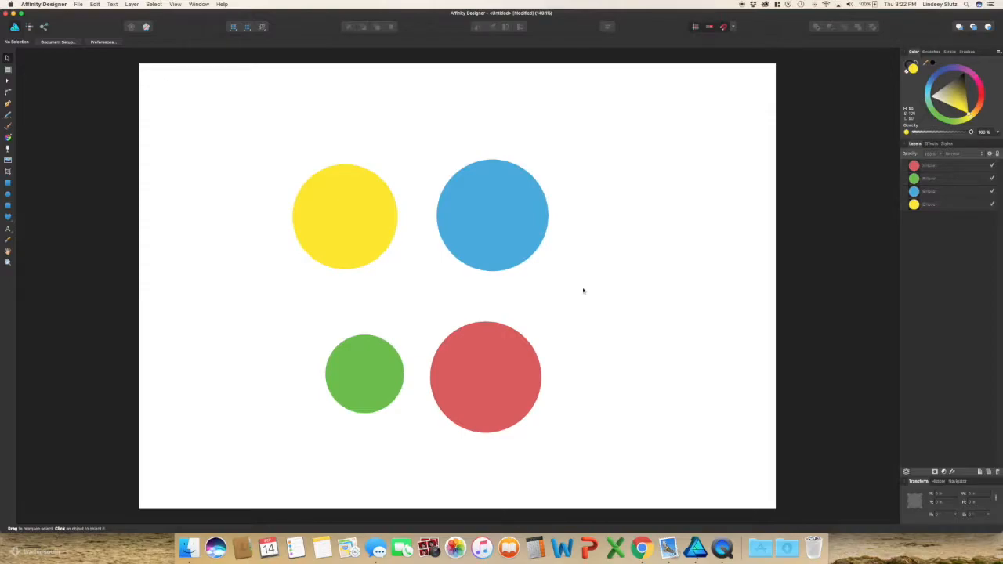
mouse_move(782, 286)
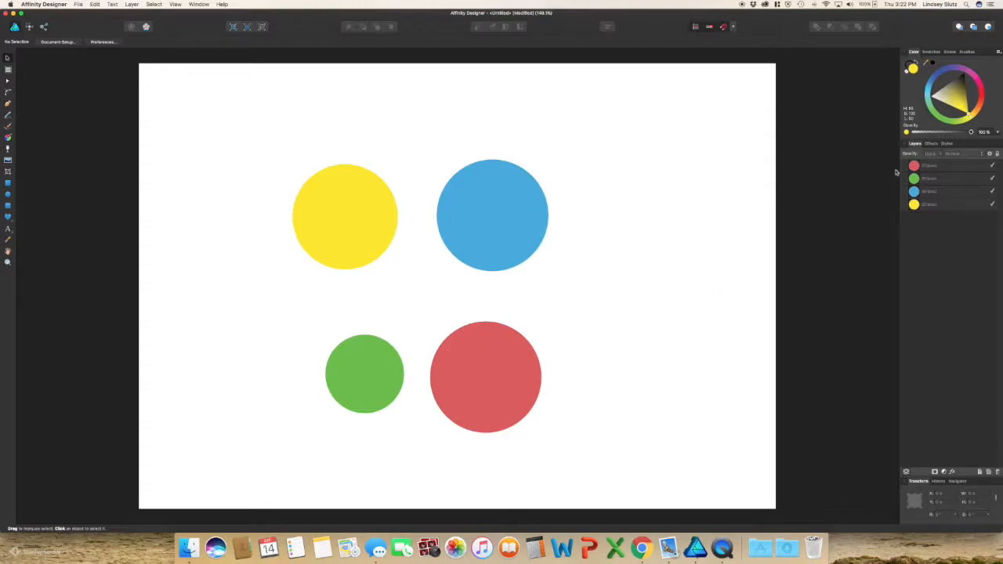
mouse_move(483, 398)
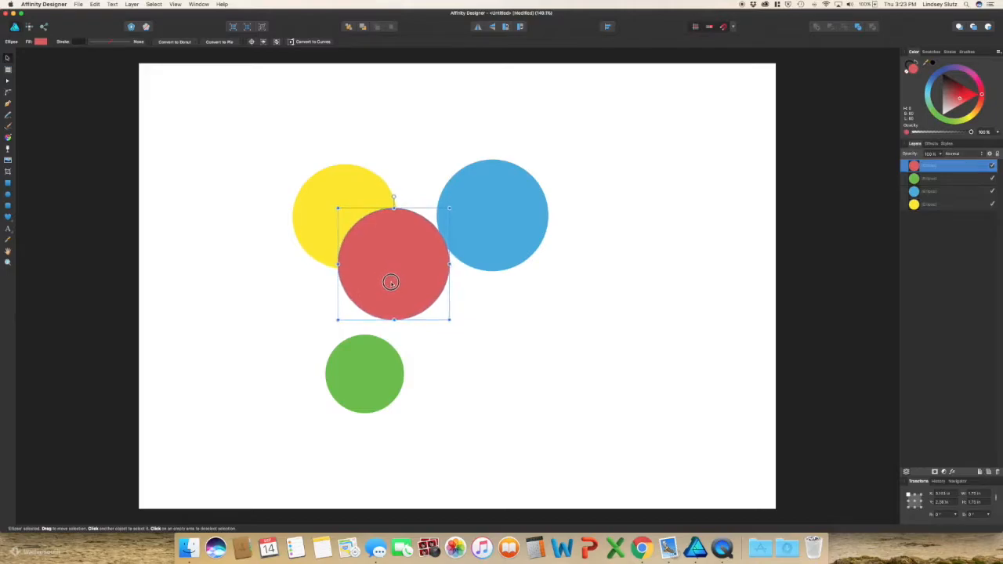
- Move the red circle up over the yellow and blue circles so the four overlap, then select it
left_click_drag(392, 282, 397, 283)
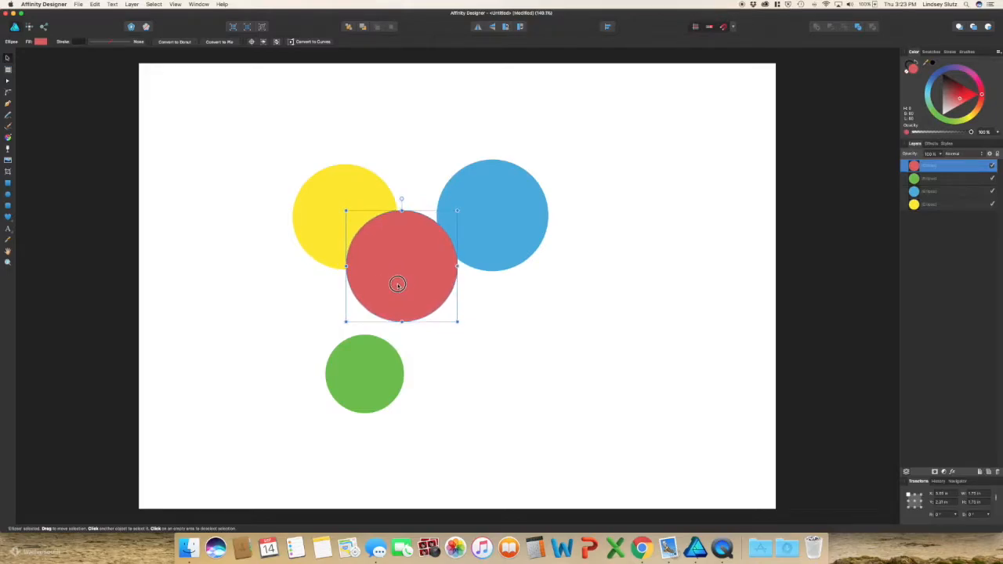
left_click_drag(364, 373, 423, 203)
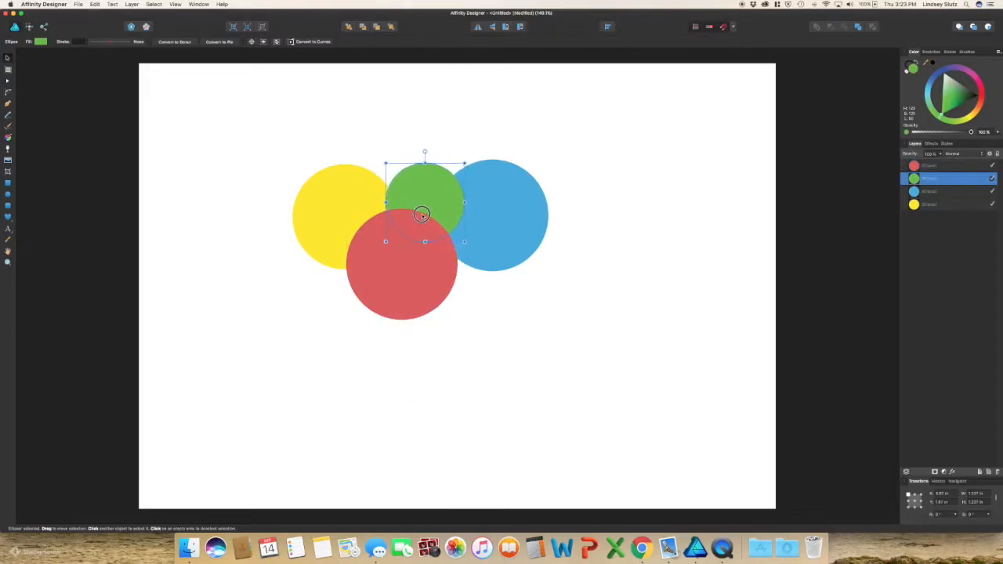
left_click(846, 216)
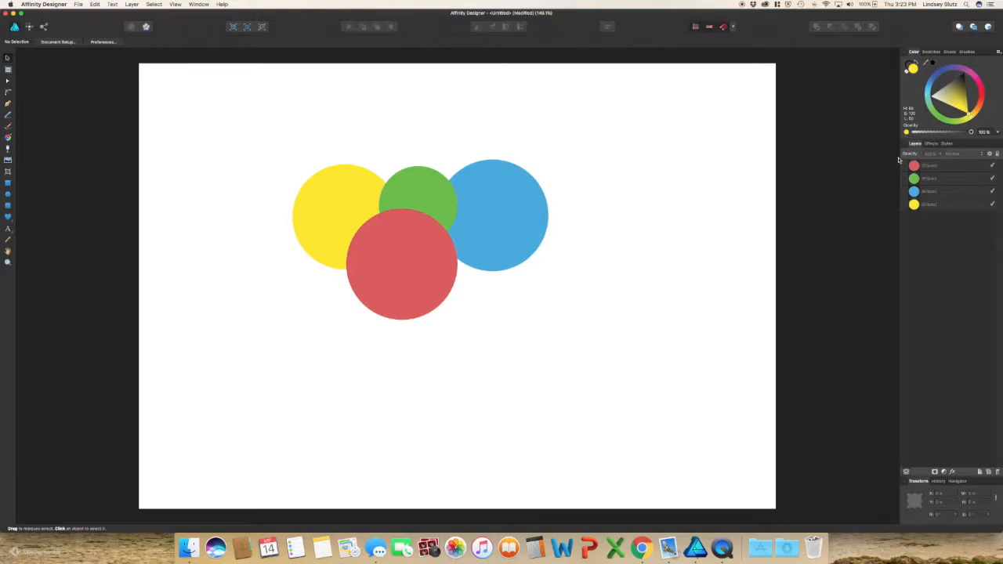
left_click(401, 263)
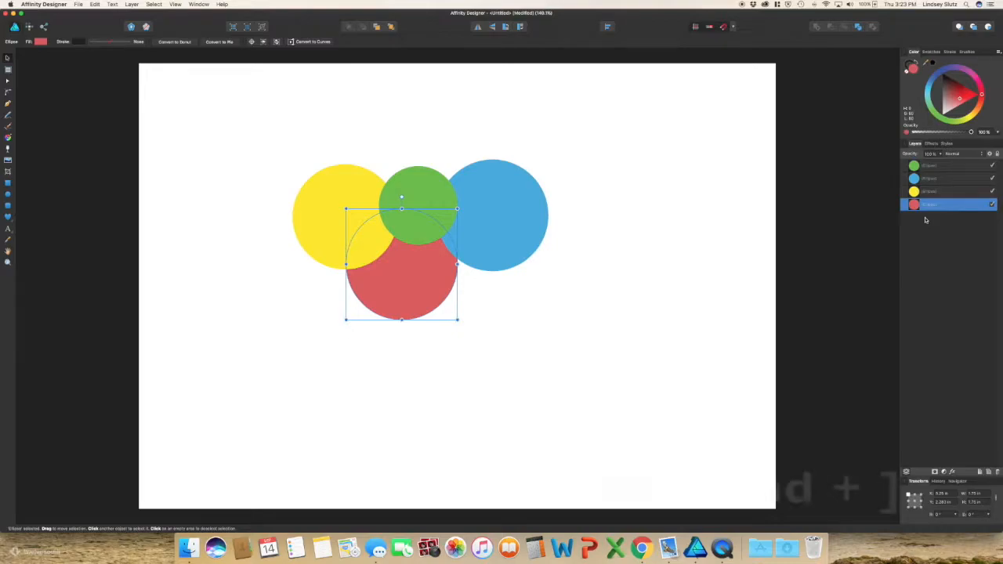
- Step the red circle forward twice with Cmd+] then back once with Cmd+[ in the layer order
key("cmd+]")
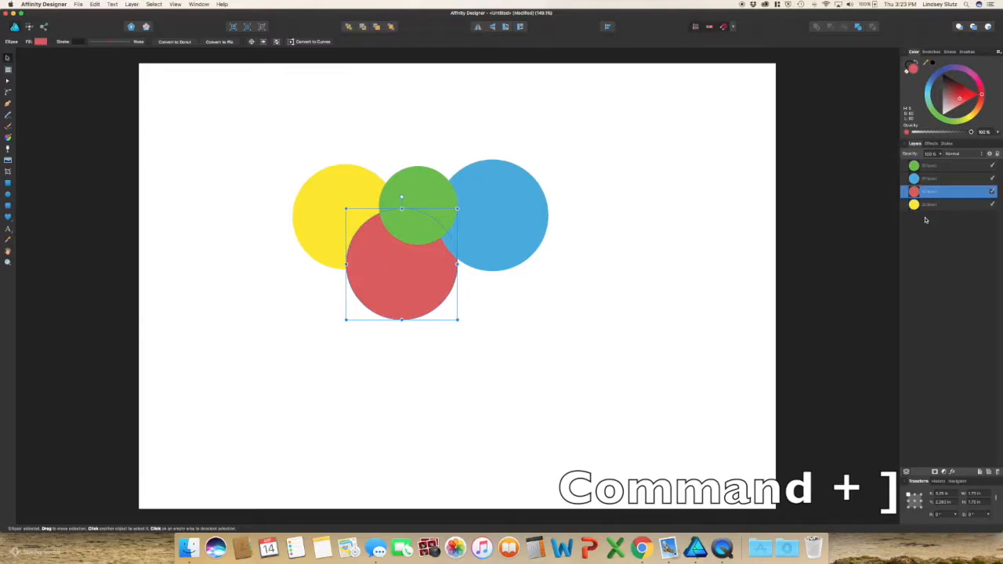
key("cmd+]")
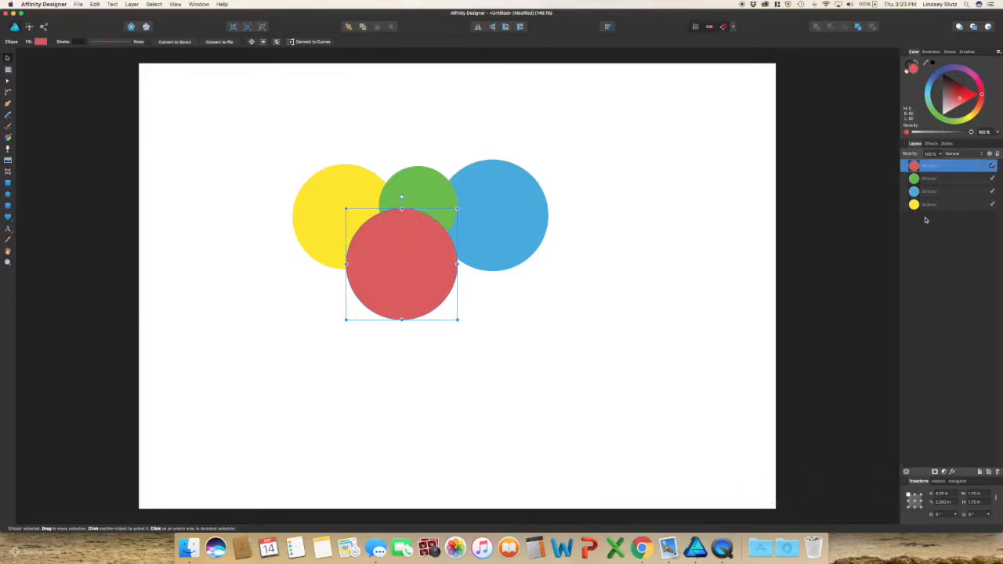
key("cmd+[")
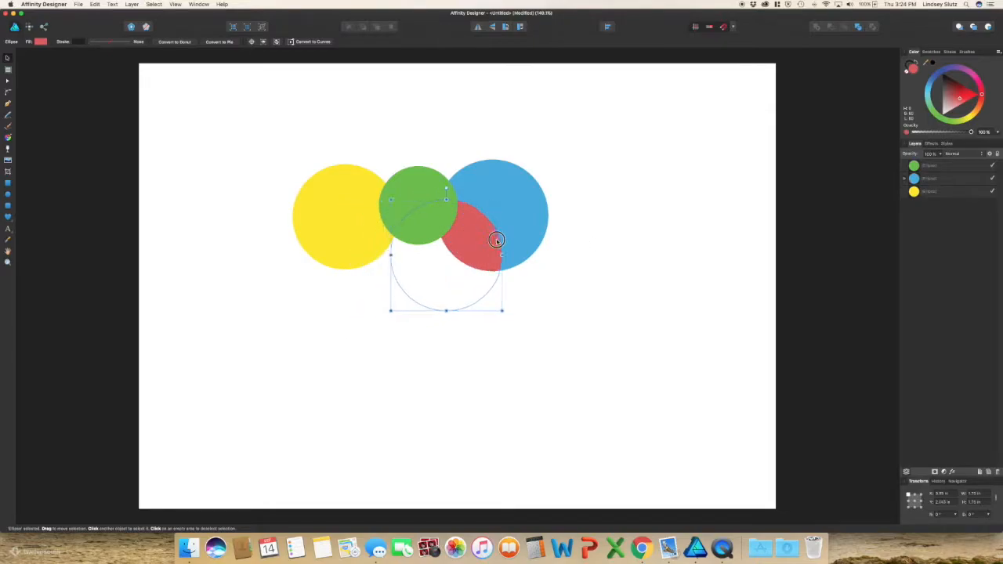
- Clip the red circle inside the blue circle, then release it to sit whole beneath the others
left_click(592, 293)
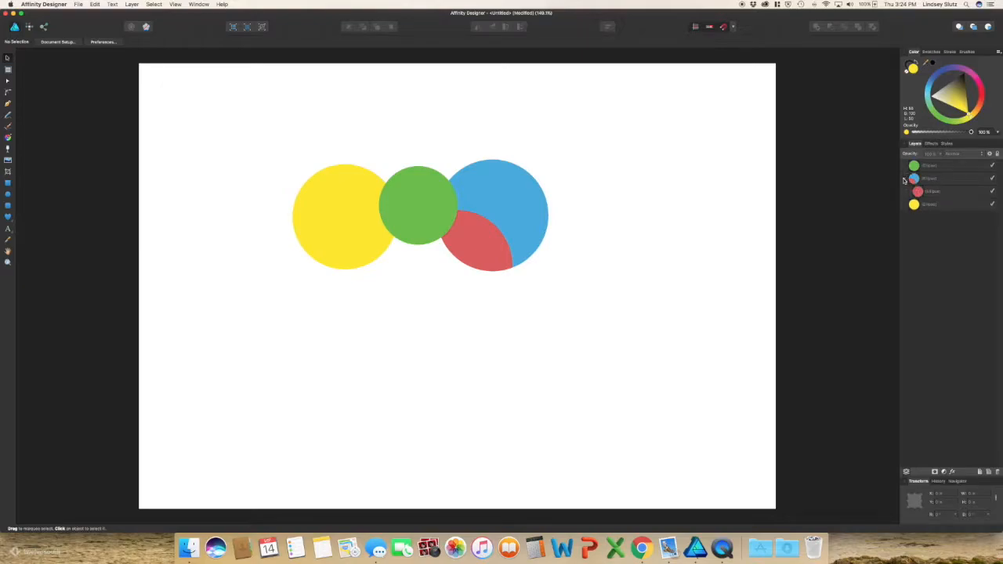
left_click(932, 191)
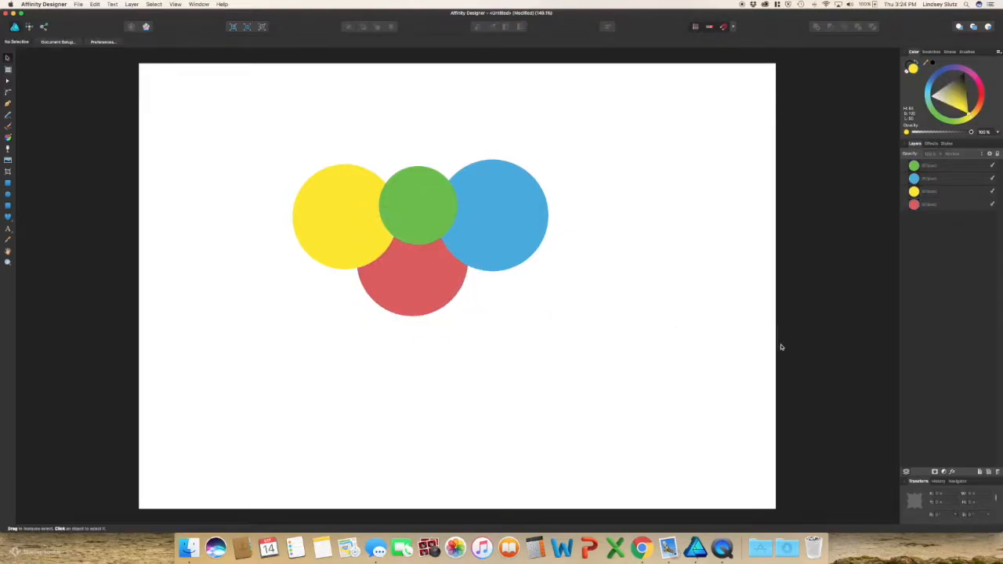
mouse_move(967, 416)
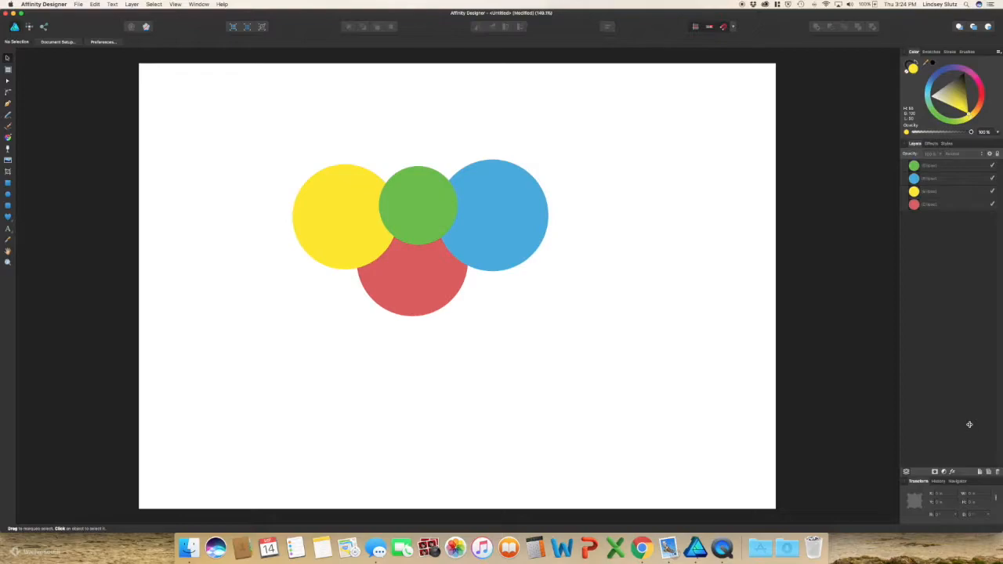
mouse_move(979, 473)
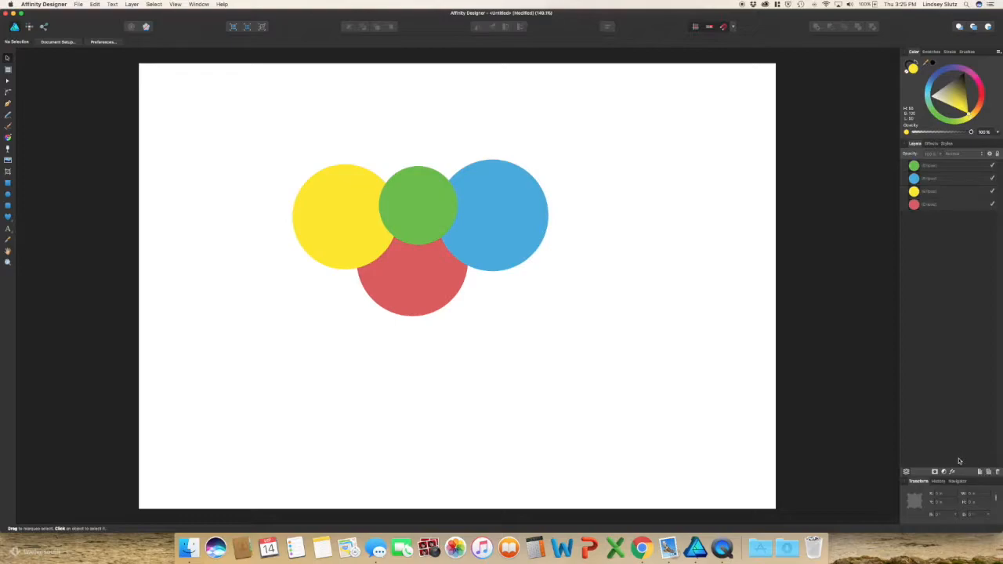
mouse_move(952, 473)
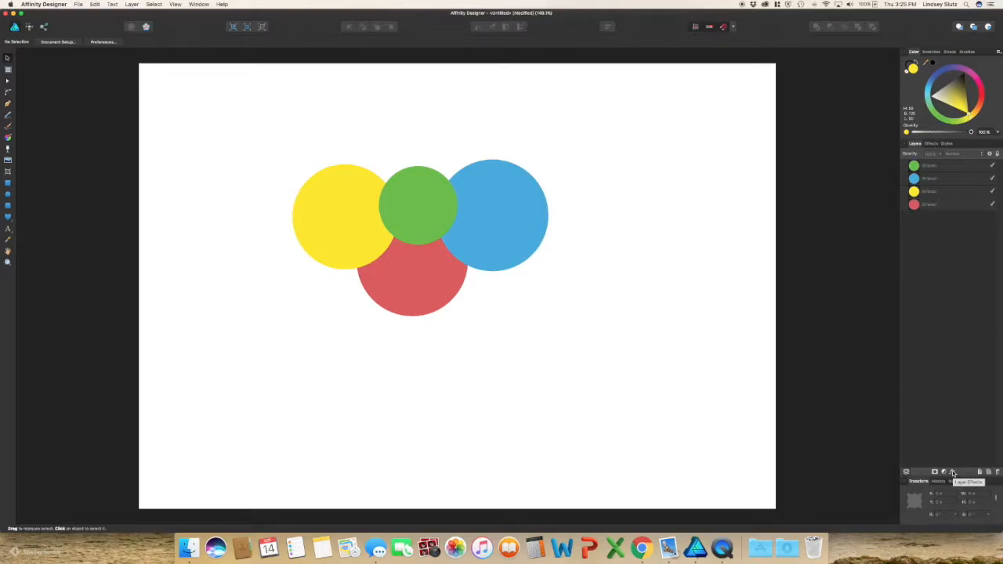
- Bring up the Layer Effects dialog and dismiss it without applying any effect
left_click(953, 472)
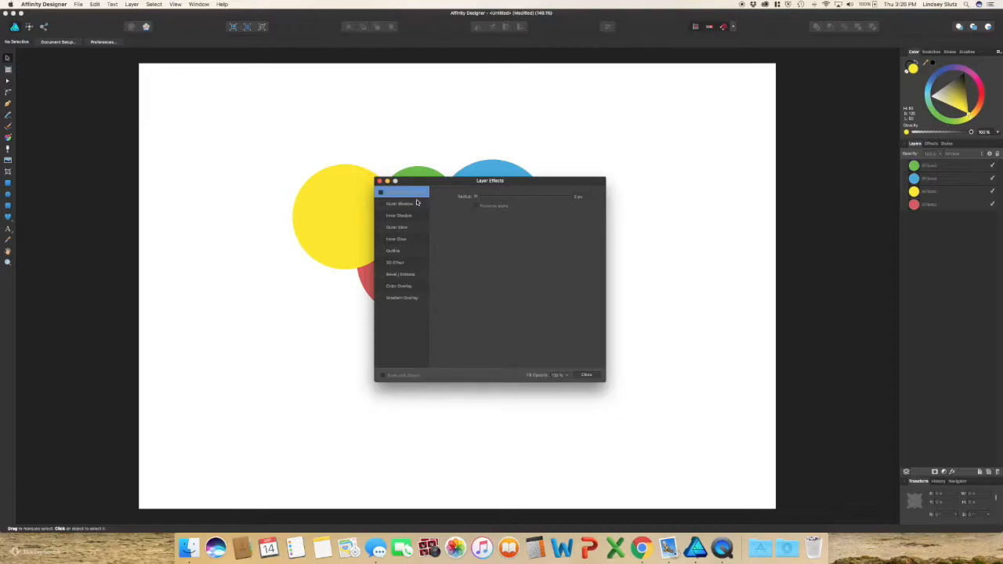
mouse_move(423, 295)
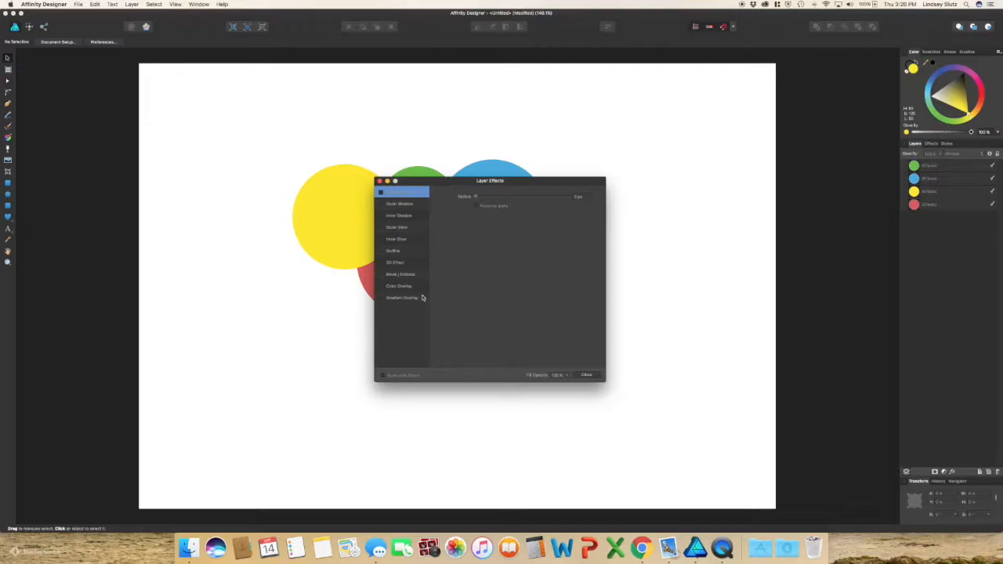
mouse_move(431, 225)
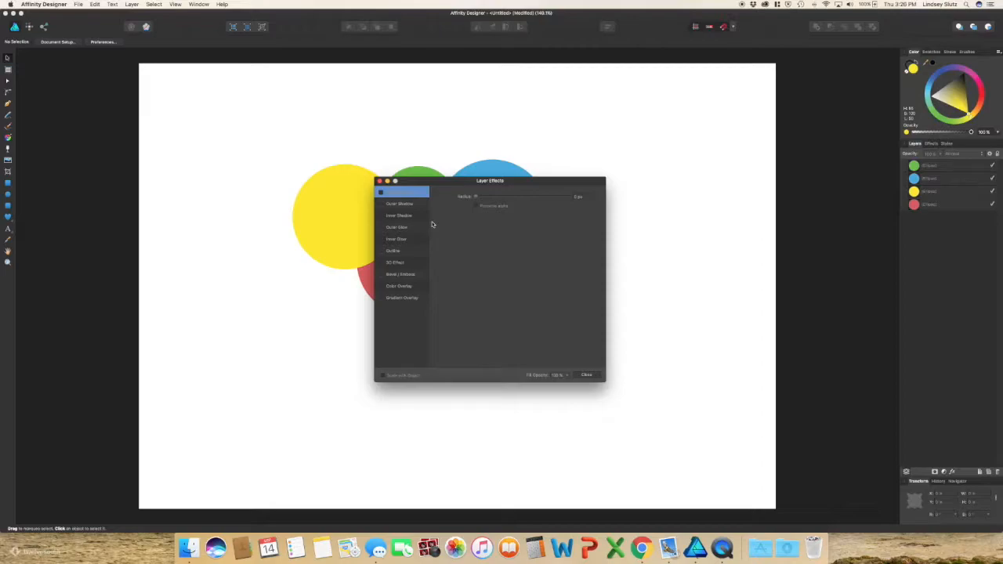
mouse_move(435, 224)
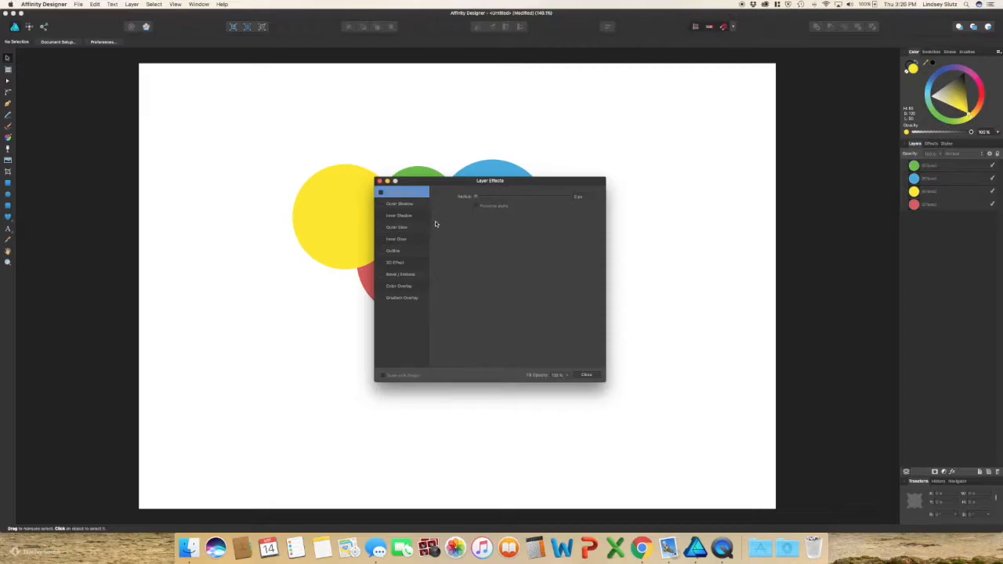
mouse_move(736, 395)
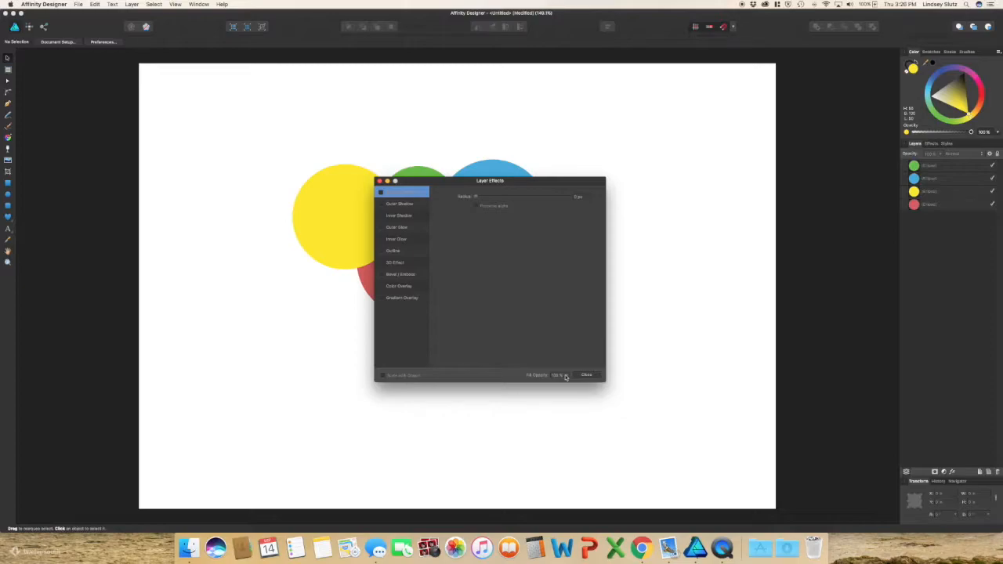
mouse_move(563, 316)
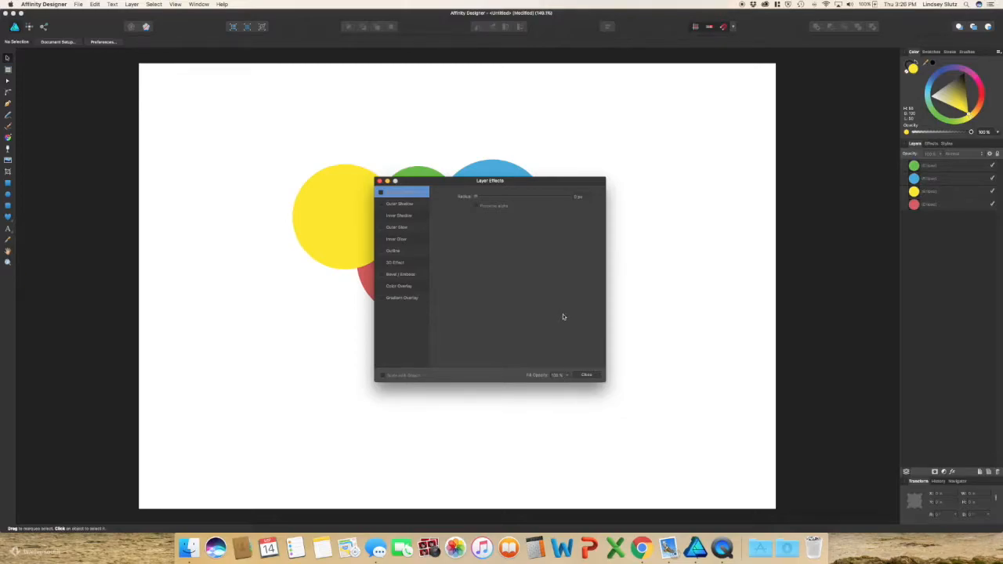
mouse_move(570, 346)
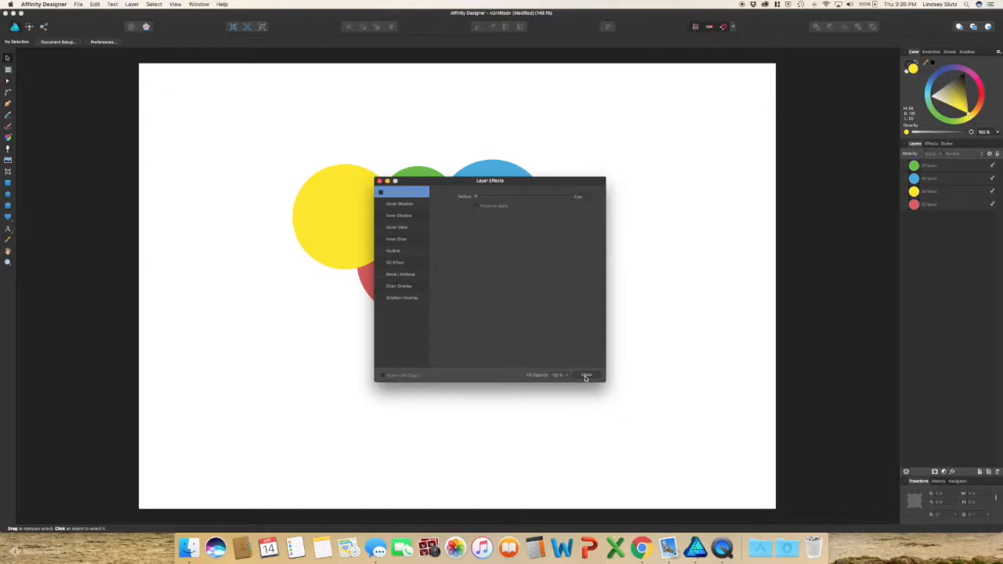
left_click(585, 374)
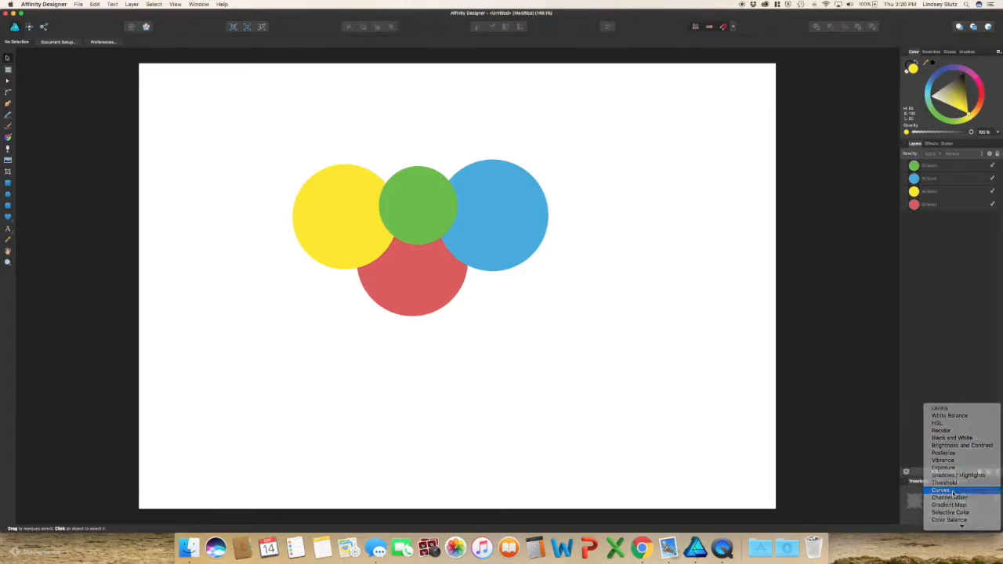
- Add a Curves adjustment, bend the curve to test it, return it straight and close the dialog
left_click(940, 489)
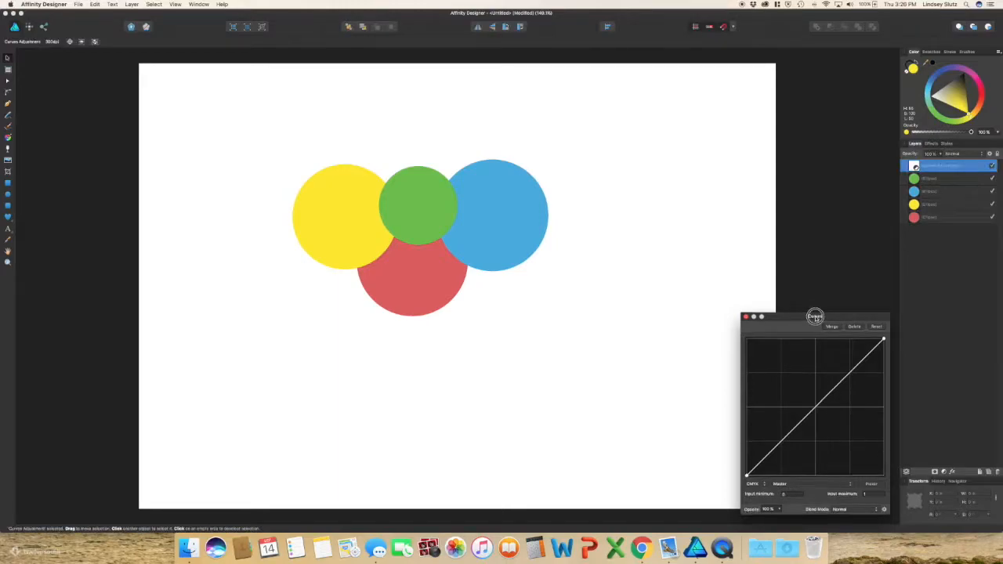
left_click_drag(814, 316, 749, 257)
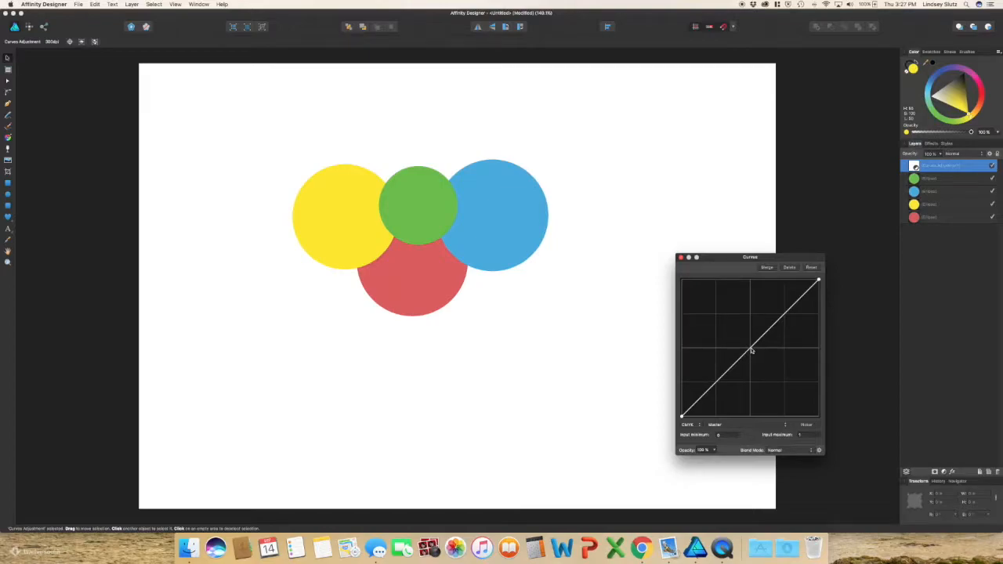
left_click_drag(750, 351, 730, 329)
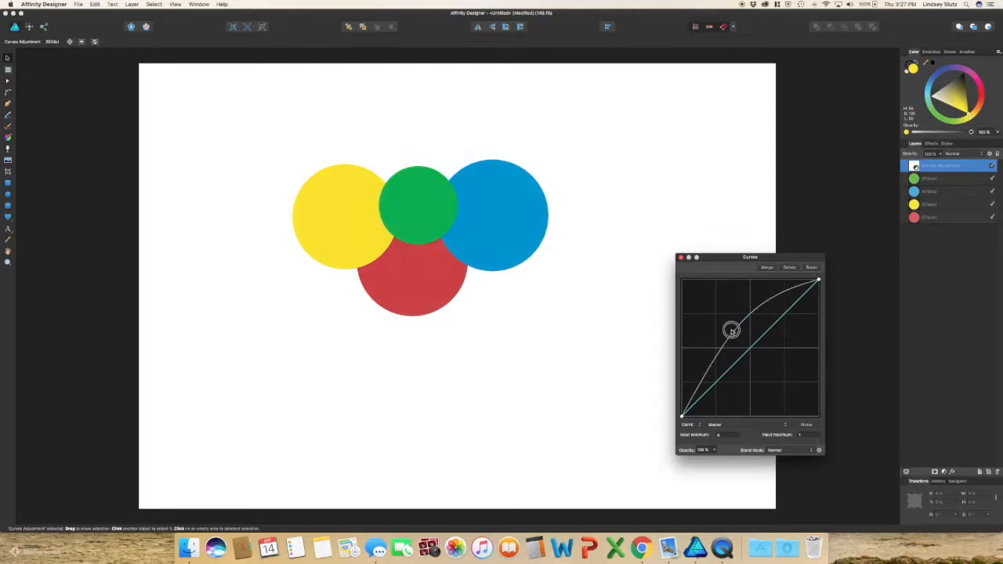
left_click_drag(730, 329, 752, 348)
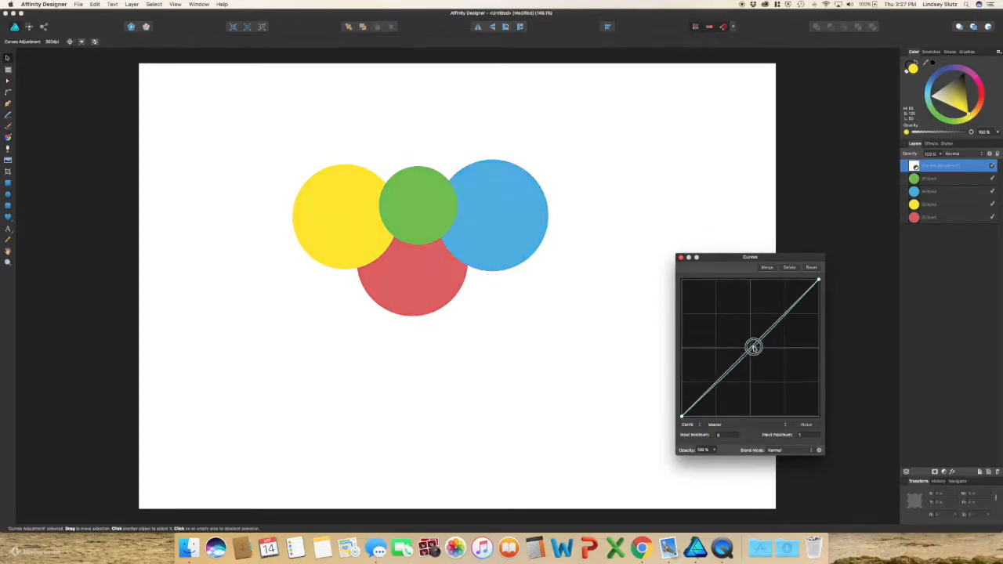
left_click_drag(752, 347, 760, 360)
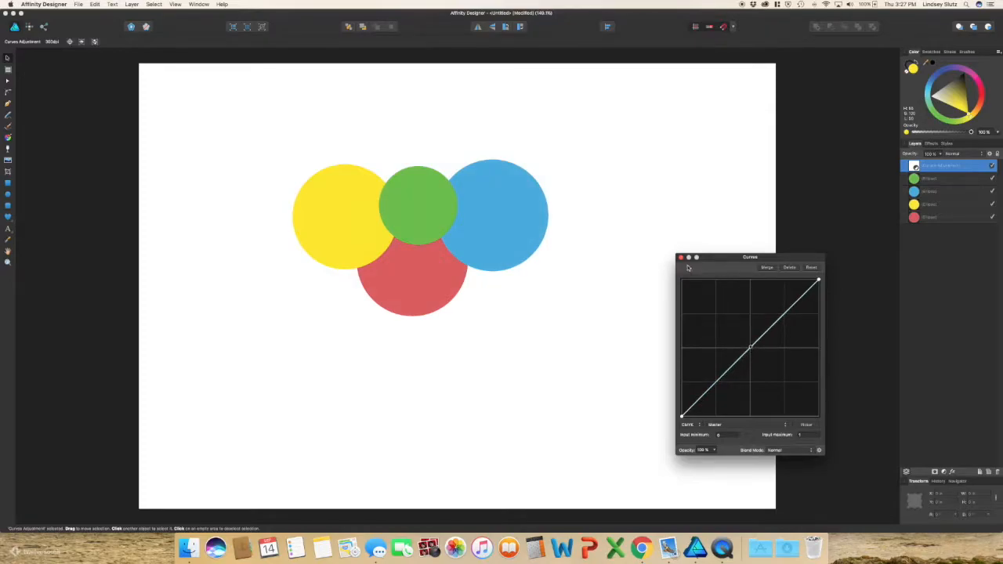
left_click(680, 257)
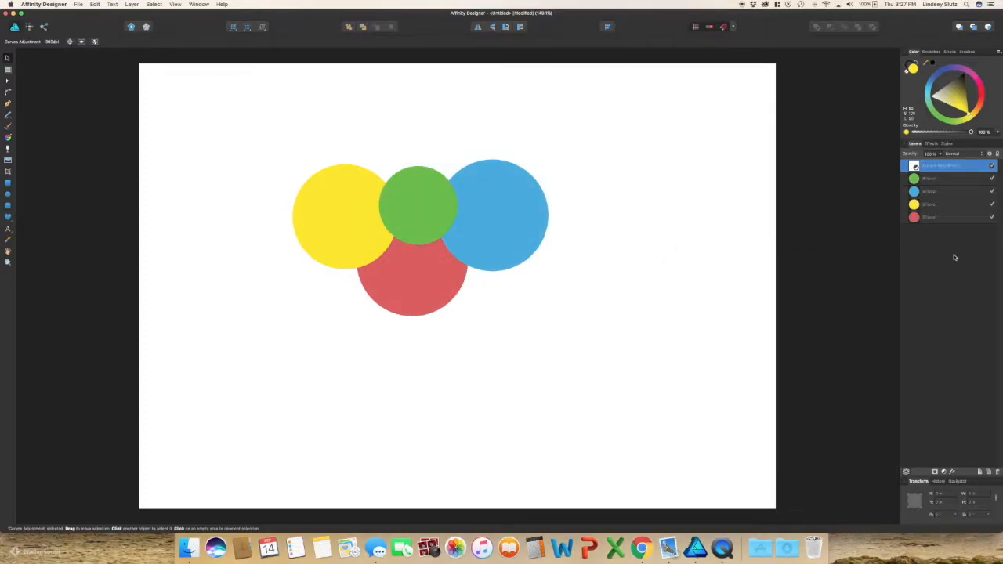
mouse_move(987, 357)
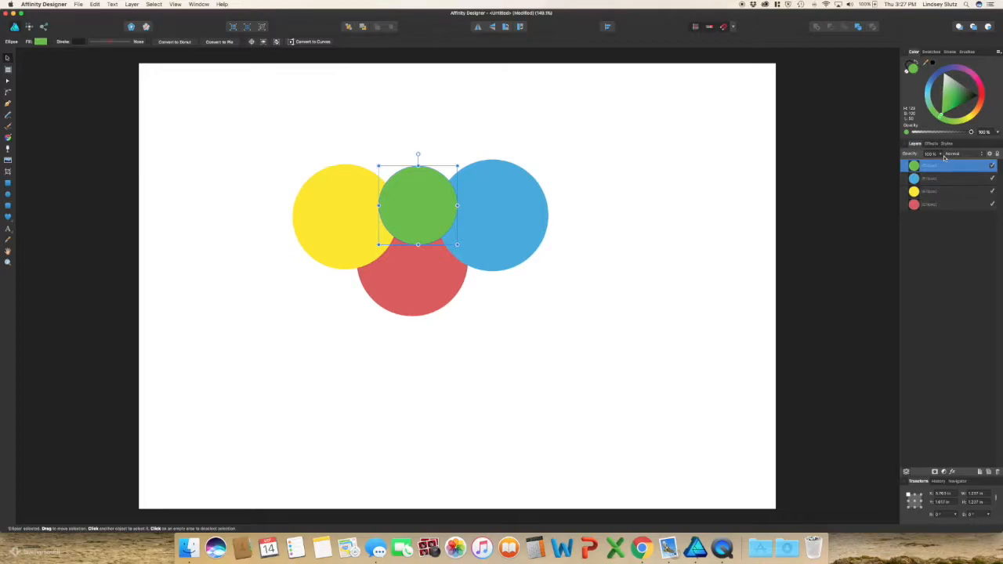
- Bring up the blend mode choices for the green circle in the Layers panel
left_click(940, 165)
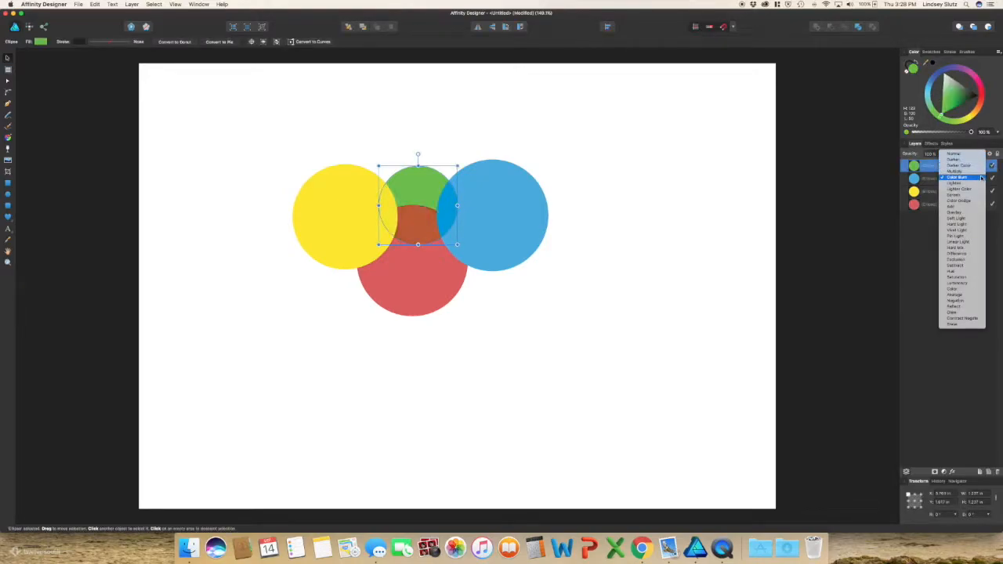
- Preview lightening, darkening and colour-mixing blend modes on the green circle, then leave it on Normal
left_click(954, 183)
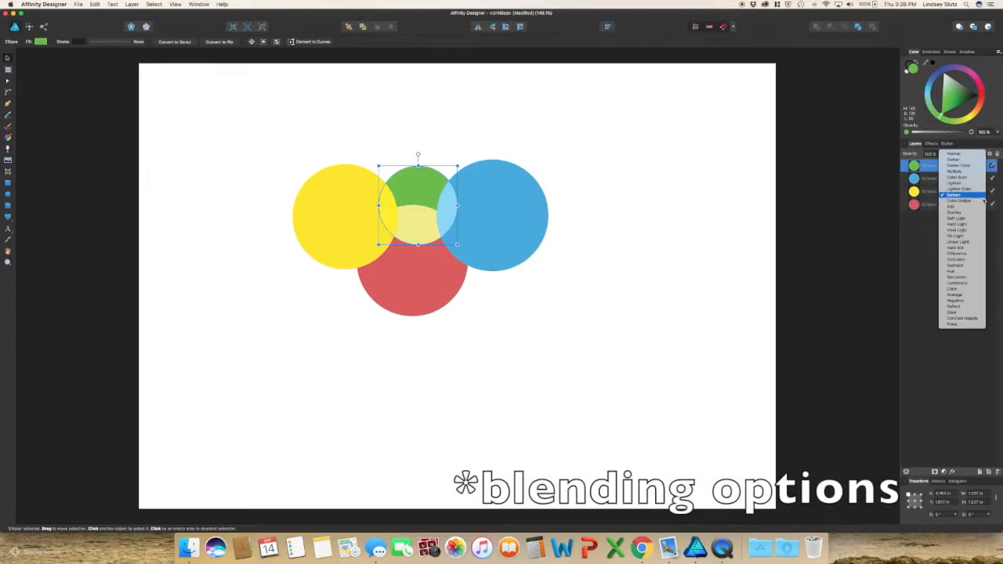
left_click(952, 153)
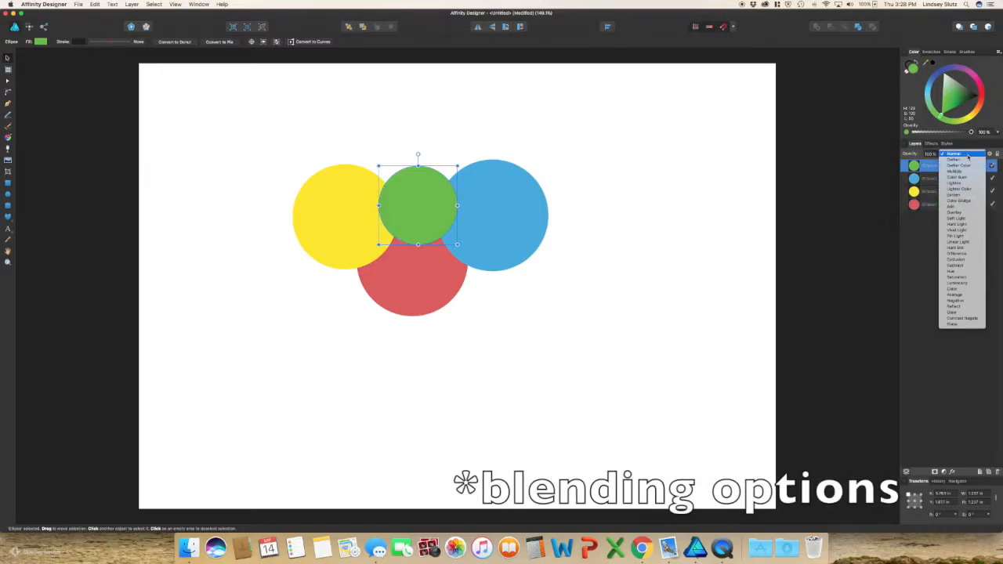
left_click(954, 160)
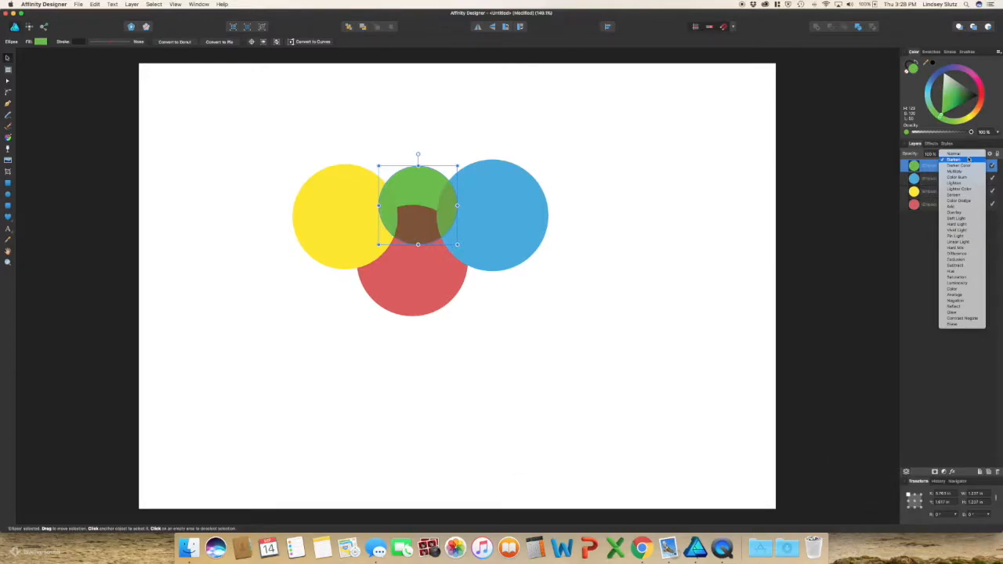
mouse_move(968, 160)
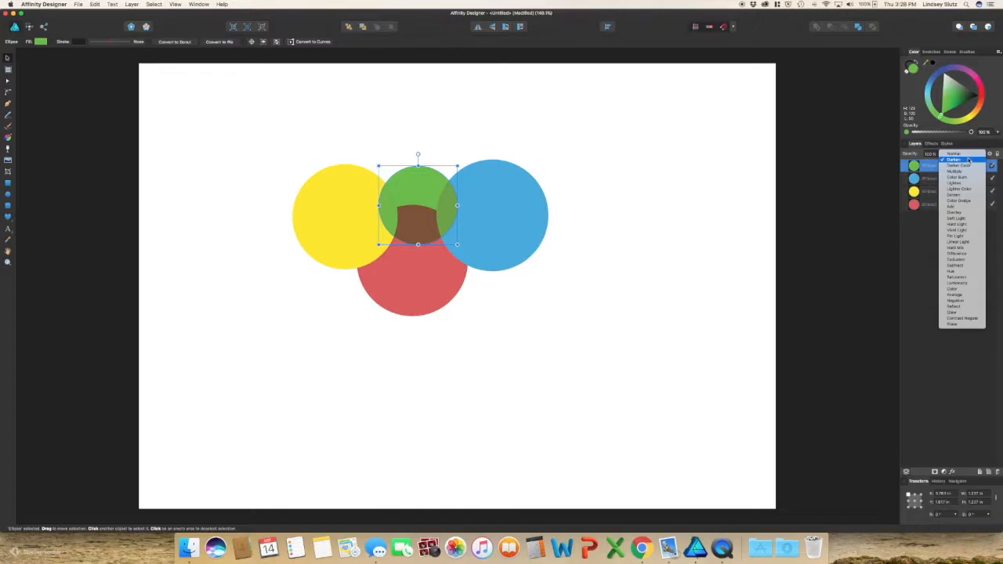
left_click(952, 289)
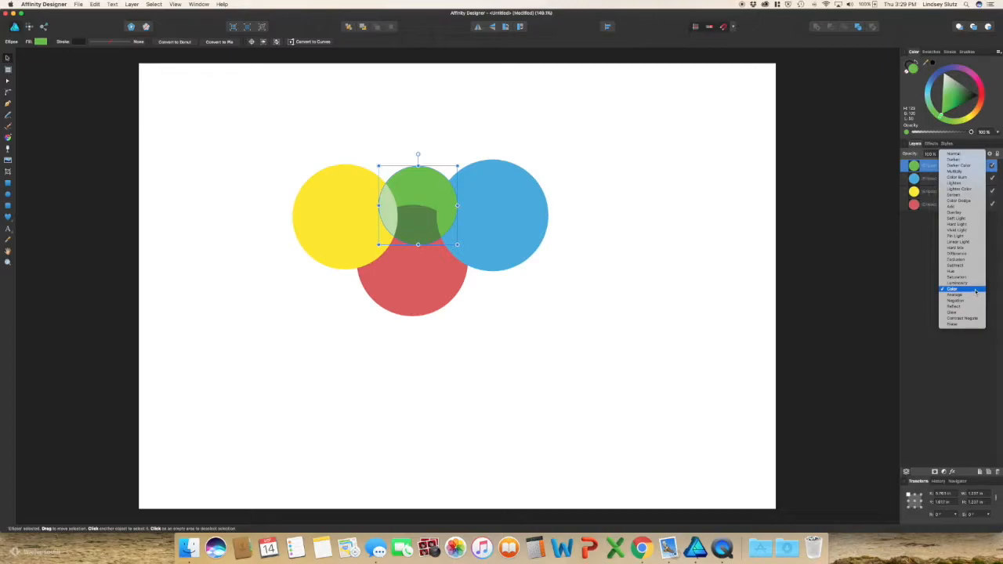
left_click(953, 213)
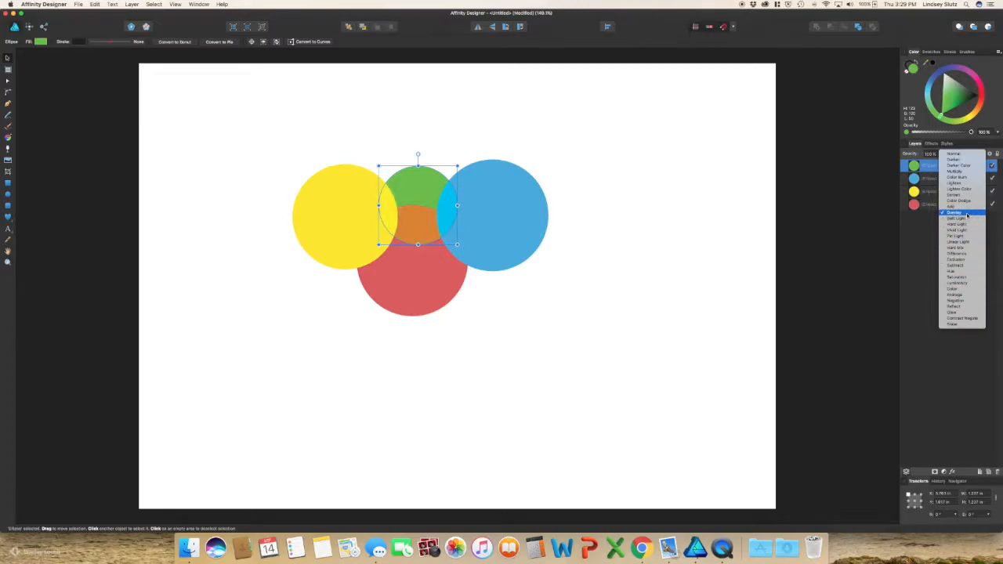
left_click(956, 194)
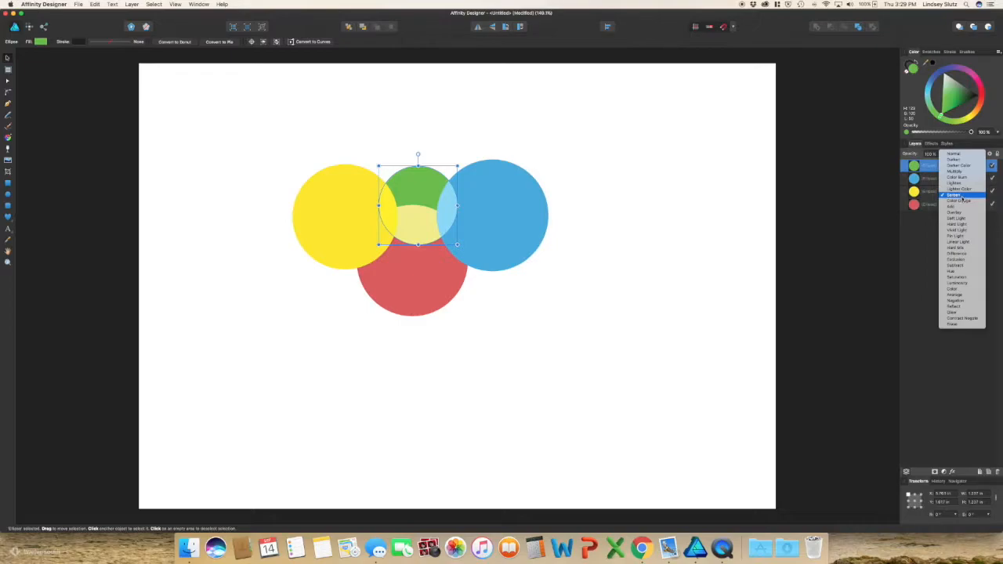
left_click(952, 288)
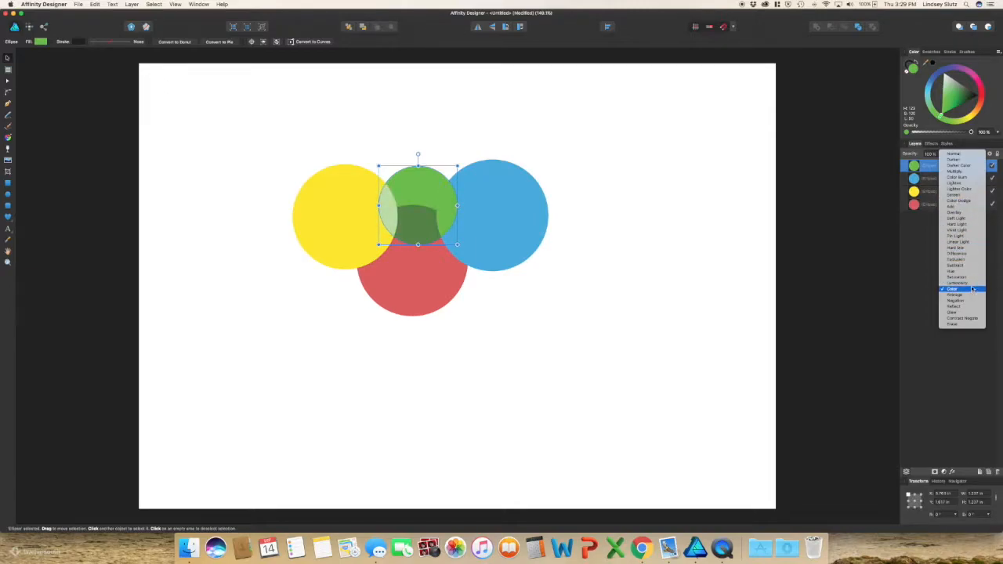
left_click(954, 154)
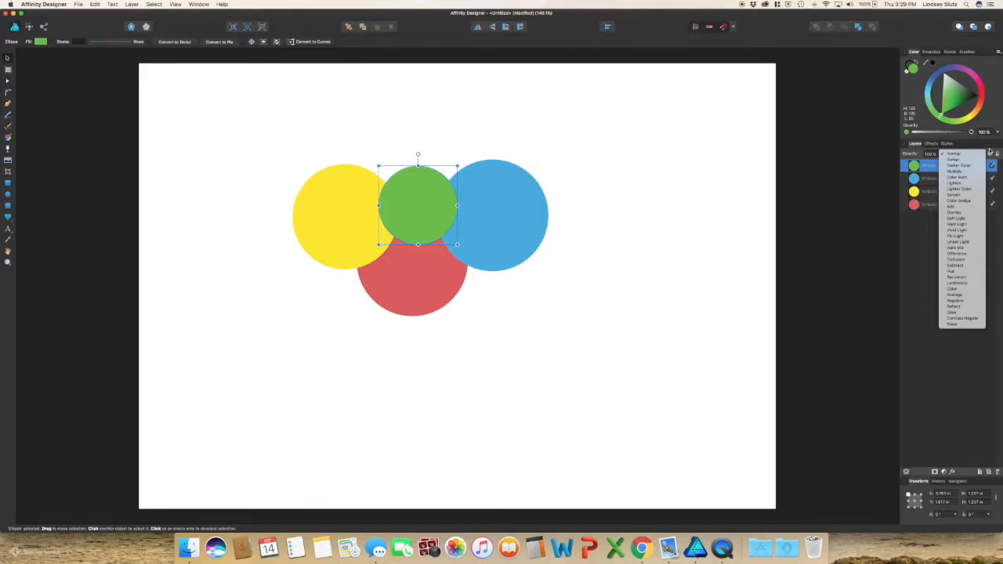
left_click(954, 160)
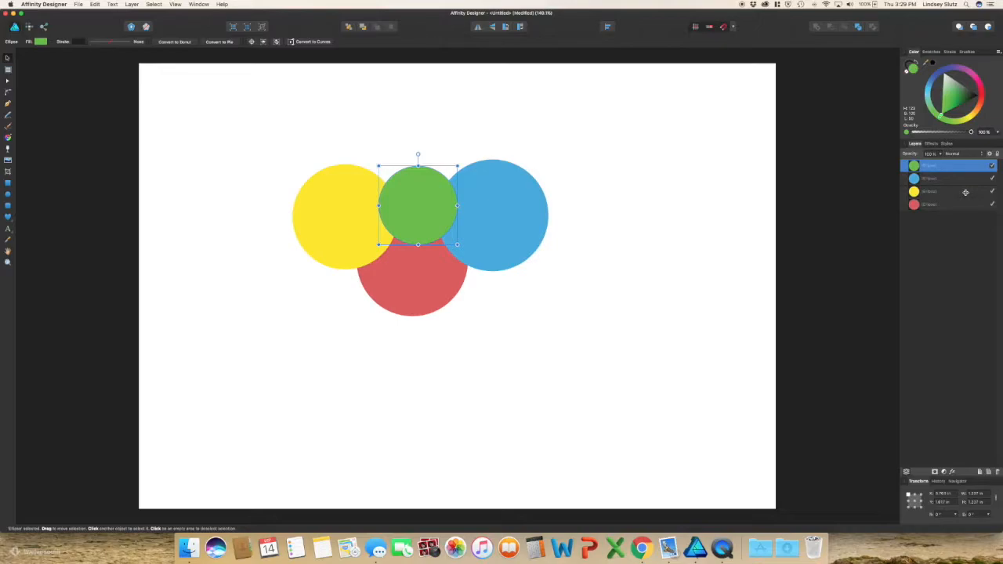
- Select the red circle layer in the Layers panel
left_click(940, 204)
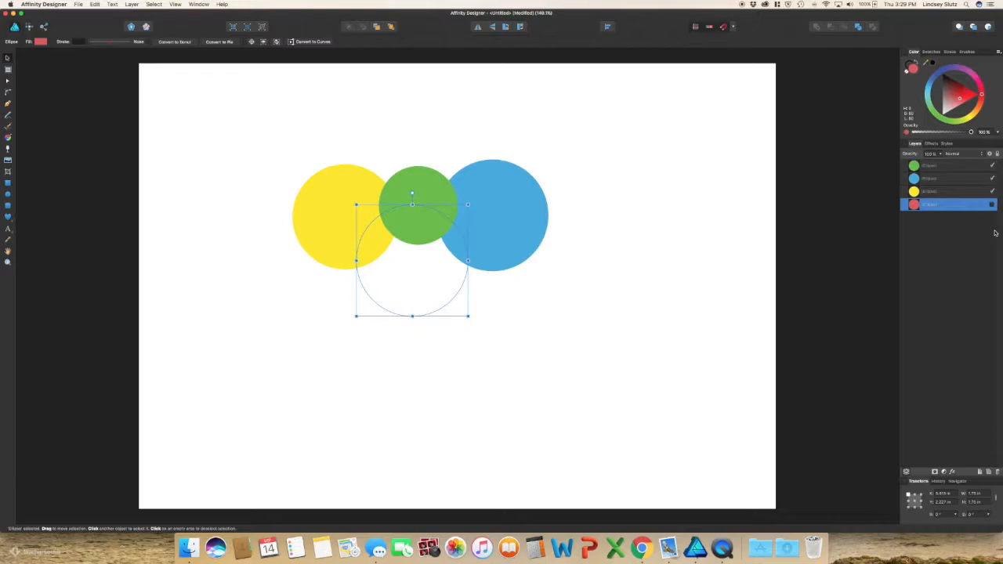
mouse_move(995, 227)
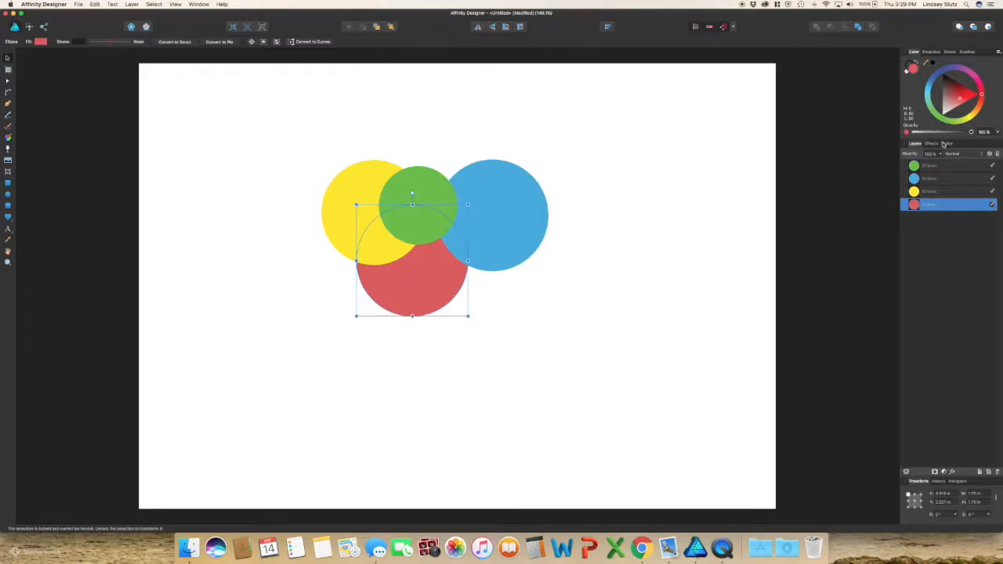
- Enable Gaussian Blur on the green circle and settle its radius at a moderate softness
left_click(931, 144)
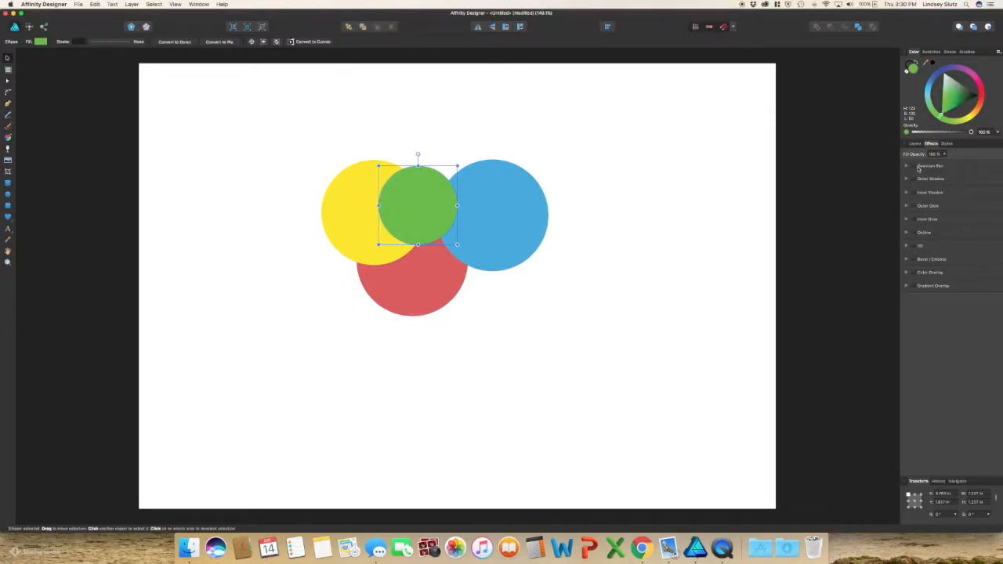
left_click(906, 166)
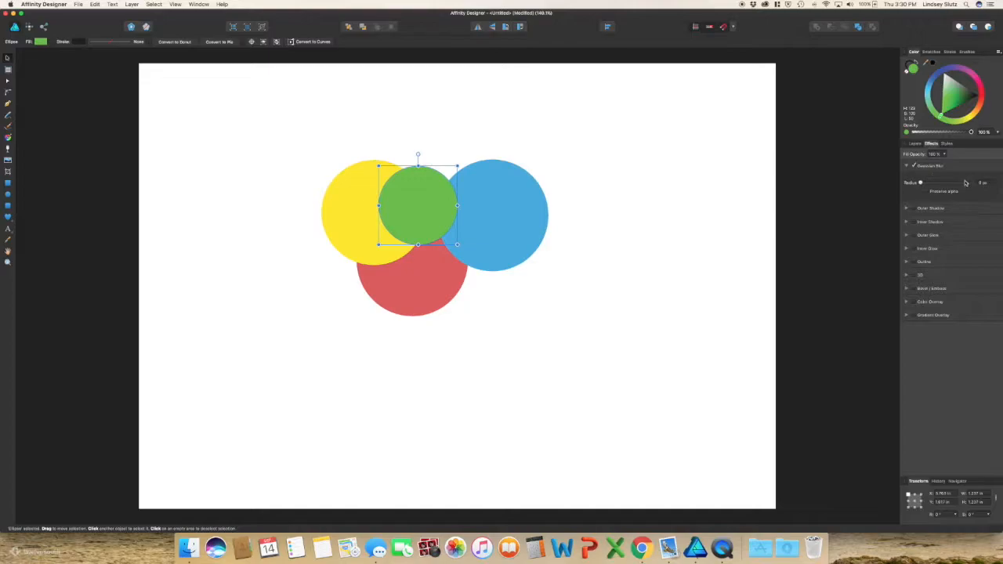
mouse_move(962, 191)
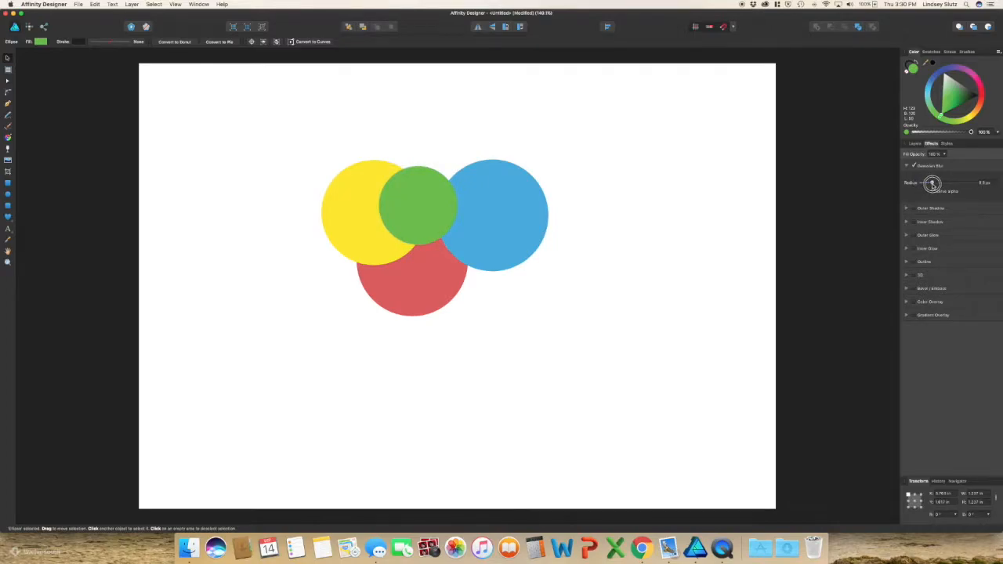
left_click_drag(932, 185, 945, 185)
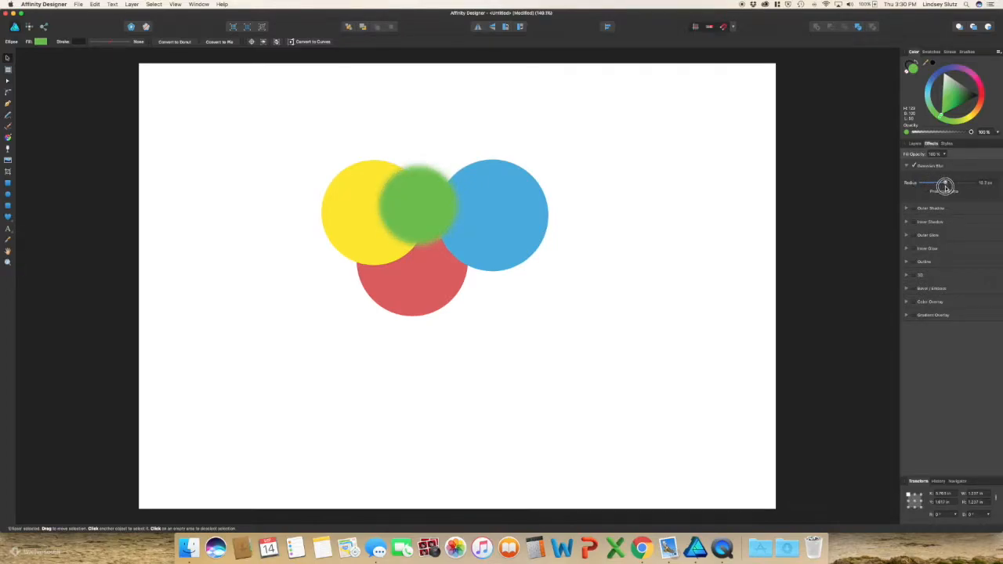
left_click_drag(947, 187, 984, 187)
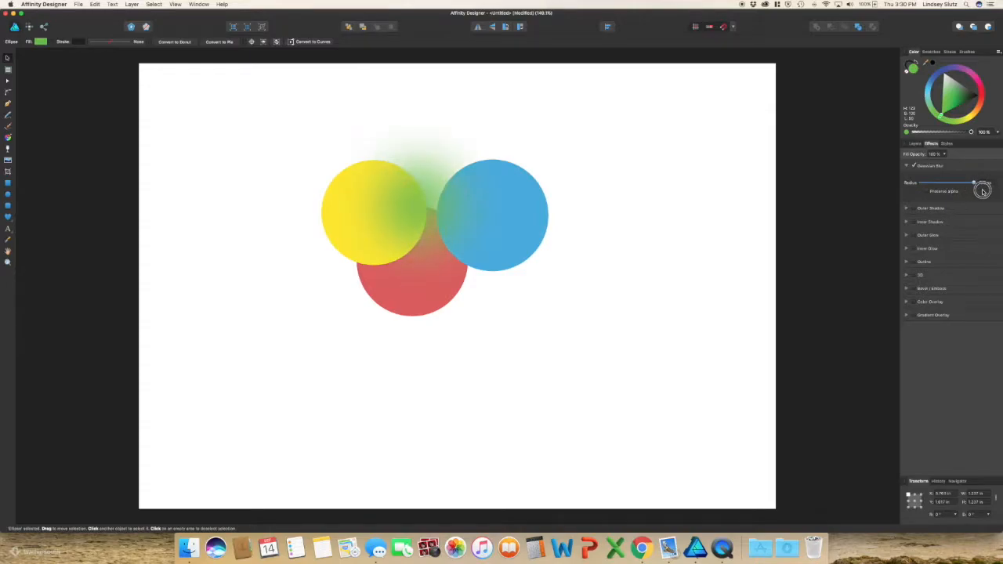
left_click_drag(984, 191, 964, 192)
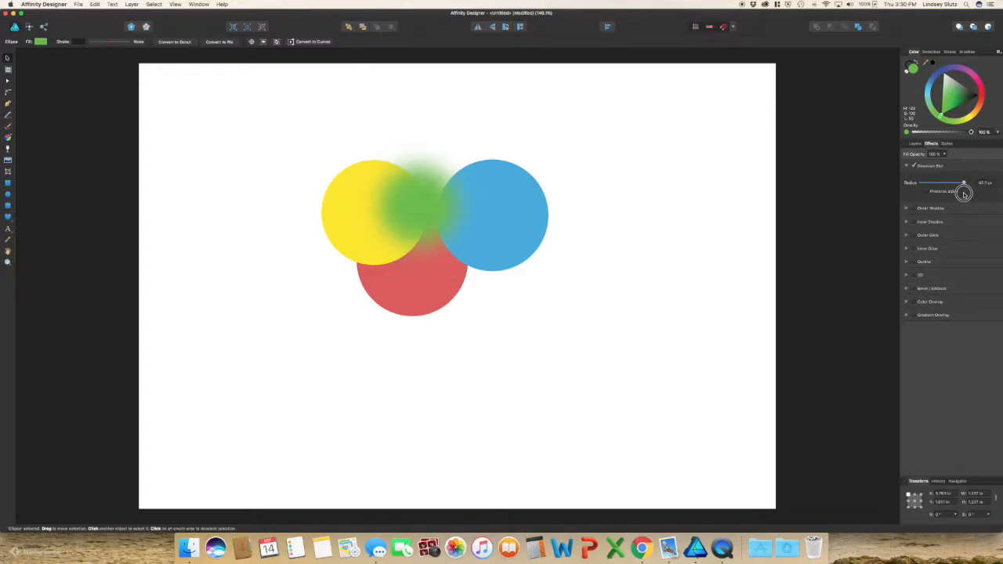
left_click_drag(965, 191, 958, 192)
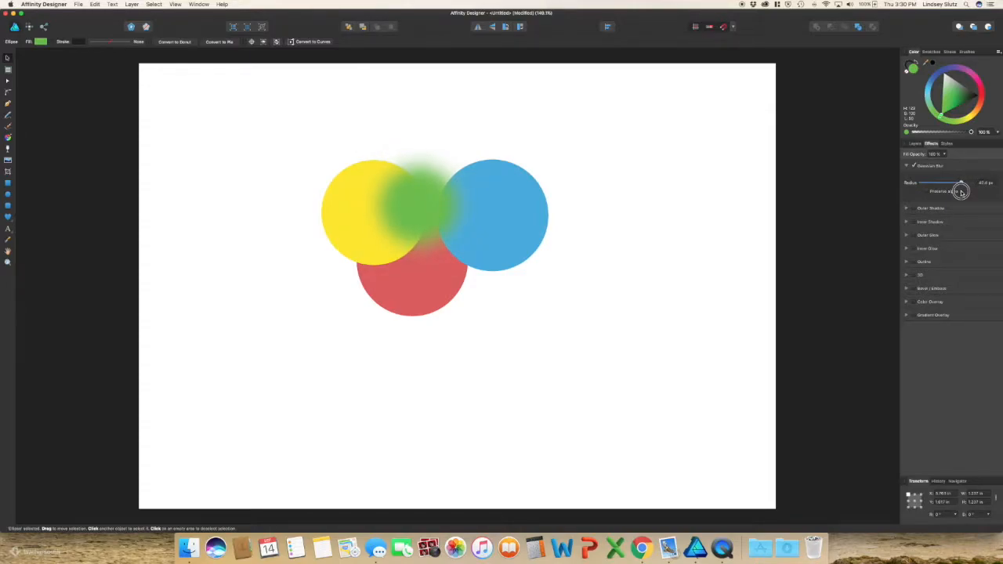
left_click_drag(962, 191, 948, 191)
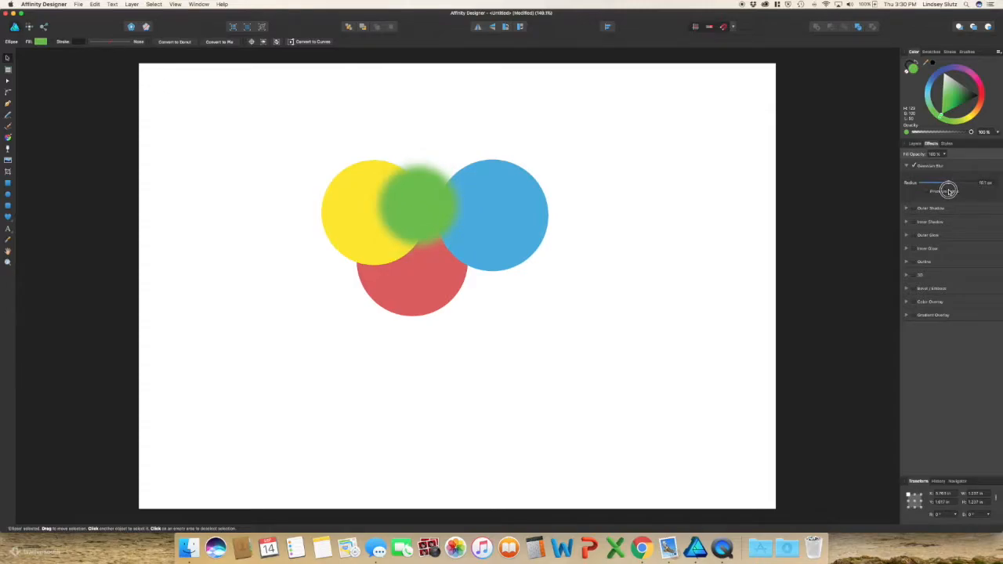
left_click_drag(948, 181, 948, 182)
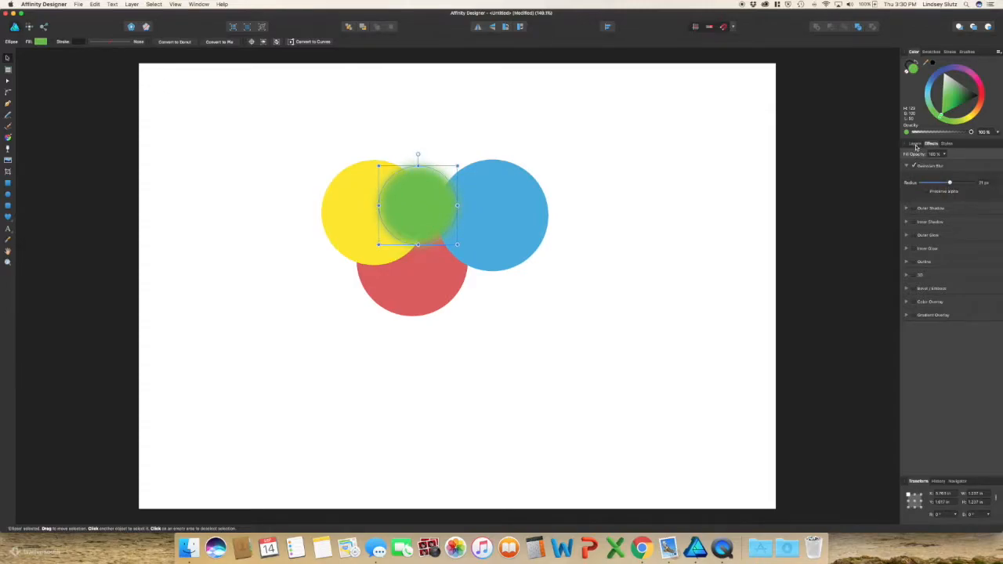
left_click(915, 145)
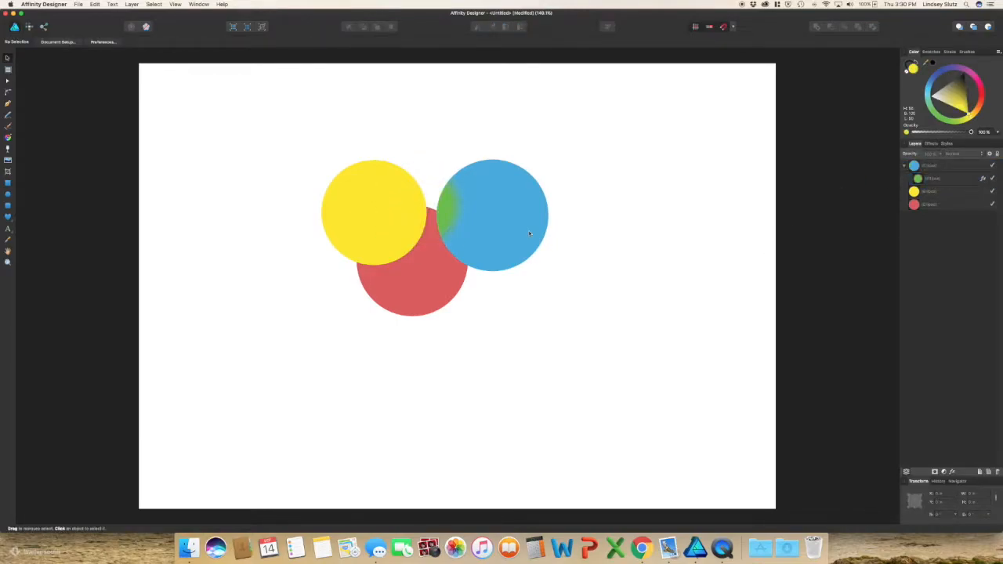
mouse_move(483, 238)
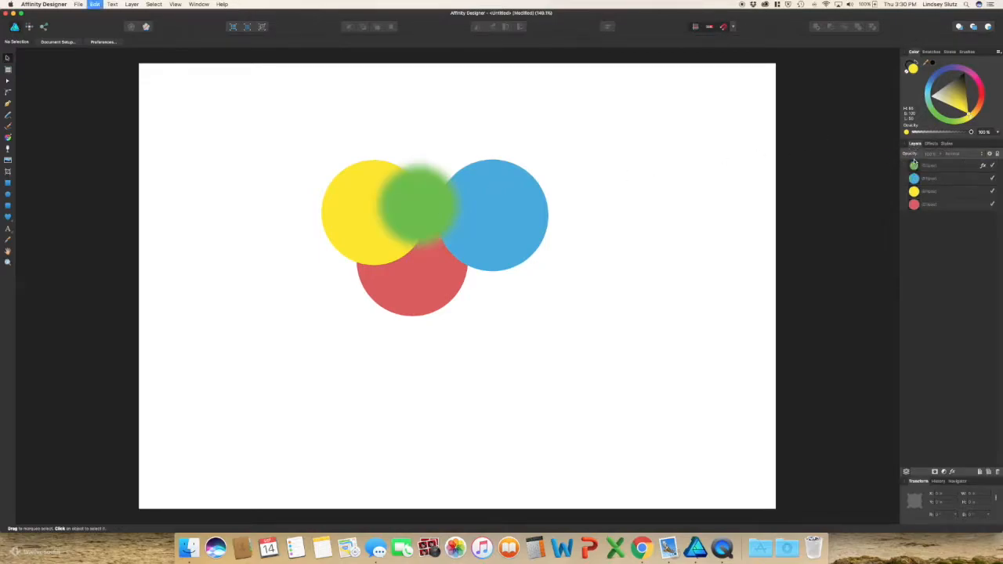
- Turn off Gaussian Blur, then try an Outer Shadow with larger radius and a lower-right offset
left_click(417, 205)
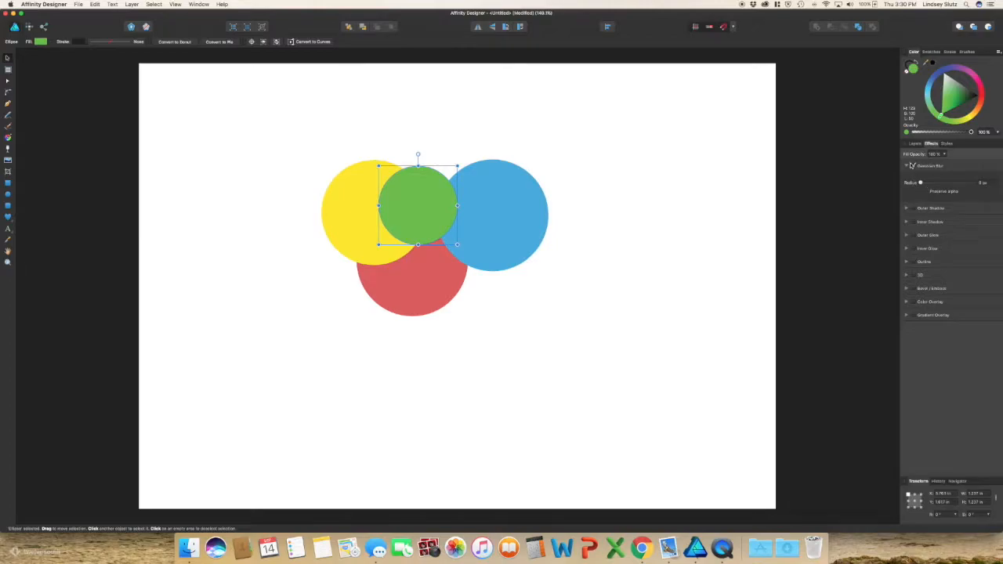
left_click(906, 166)
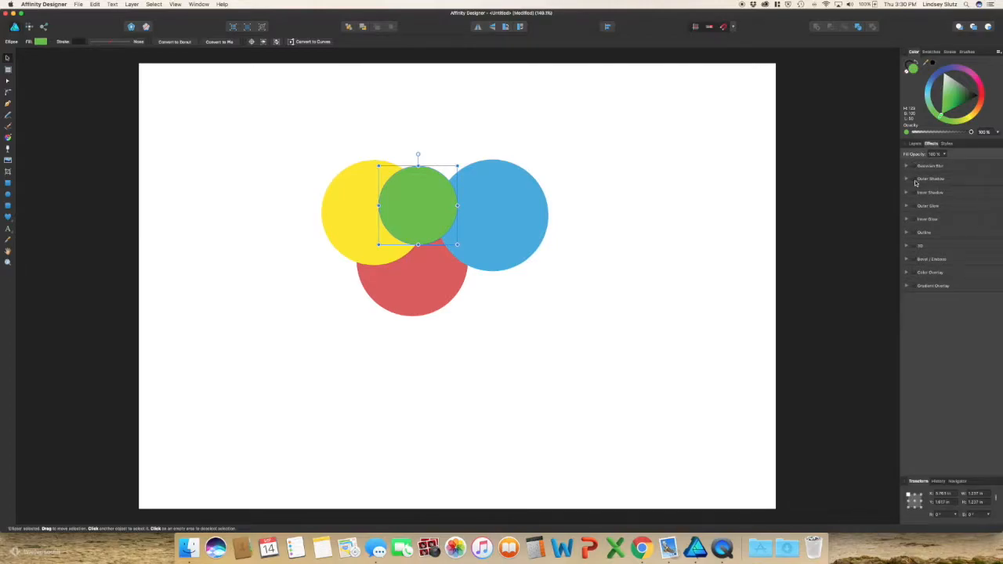
left_click(906, 179)
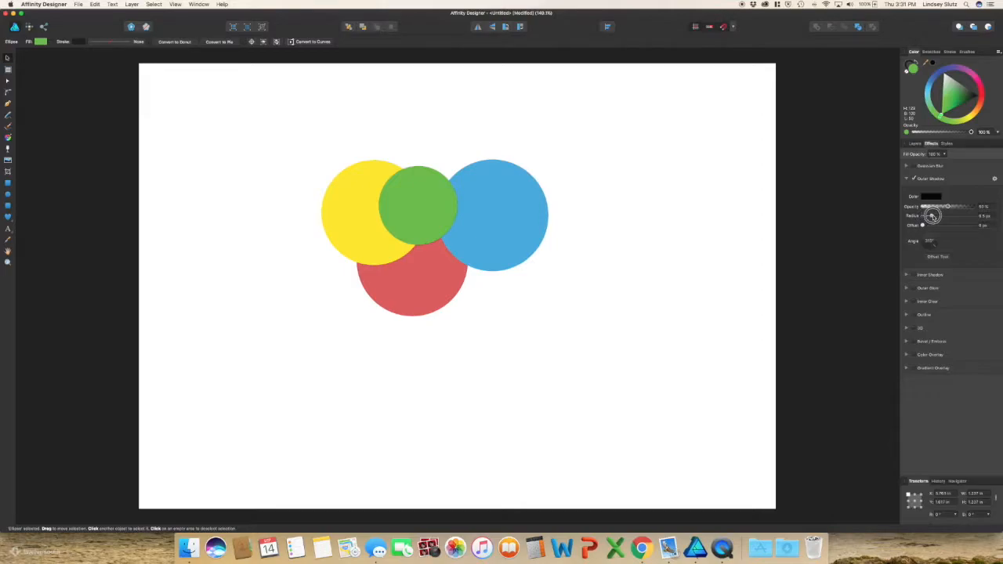
left_click_drag(932, 217, 966, 217)
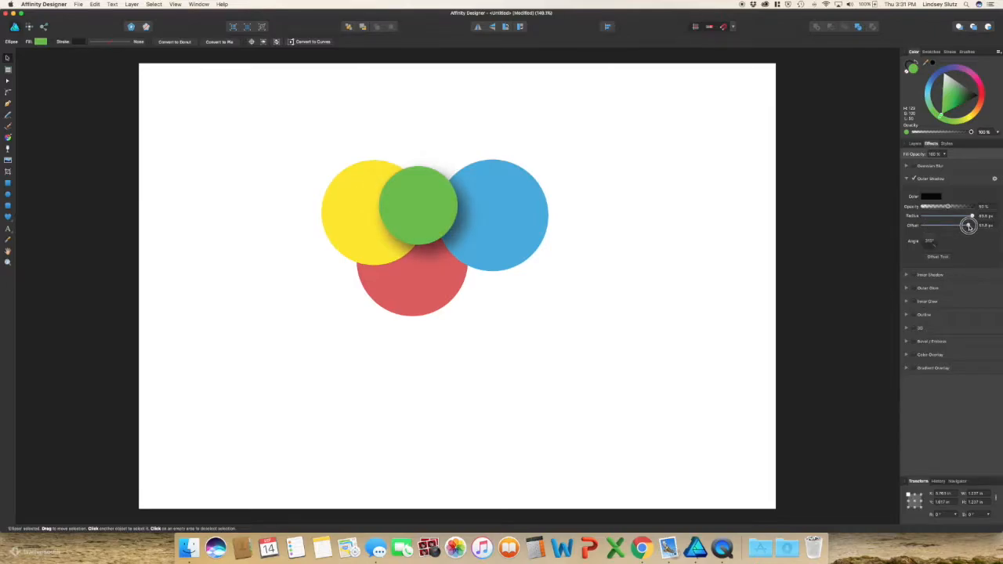
left_click_drag(968, 226, 975, 225)
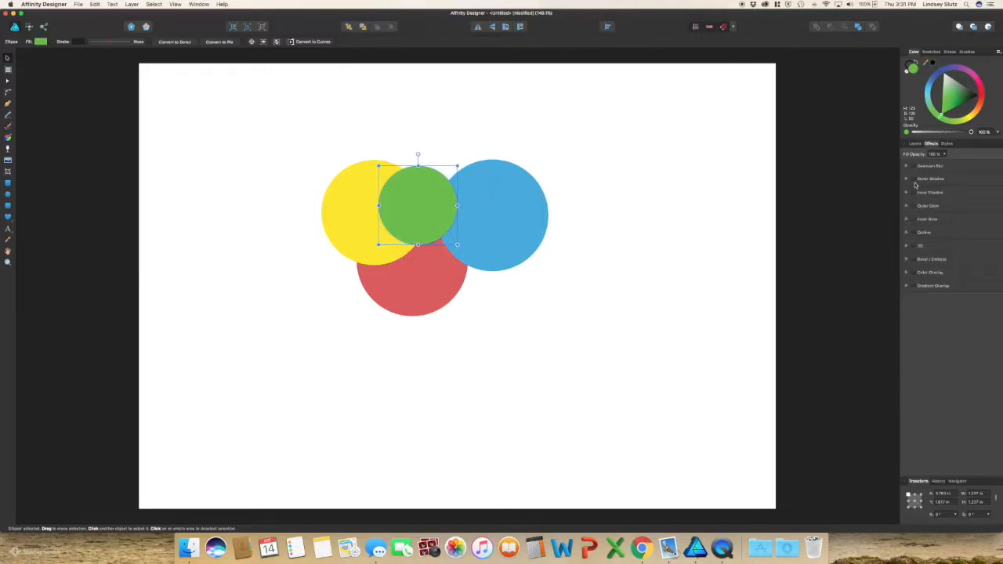
left_click(906, 191)
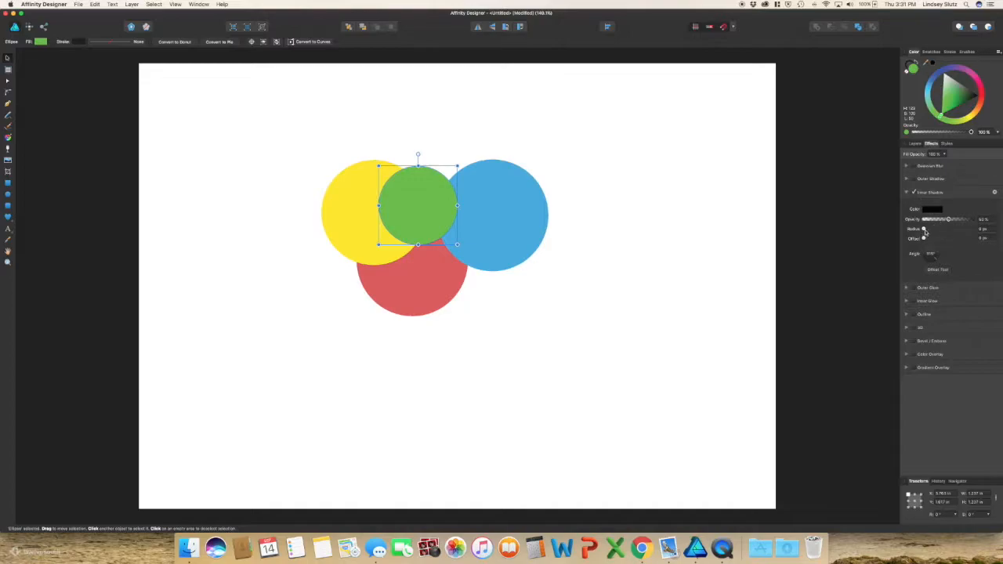
left_click_drag(948, 229, 943, 229)
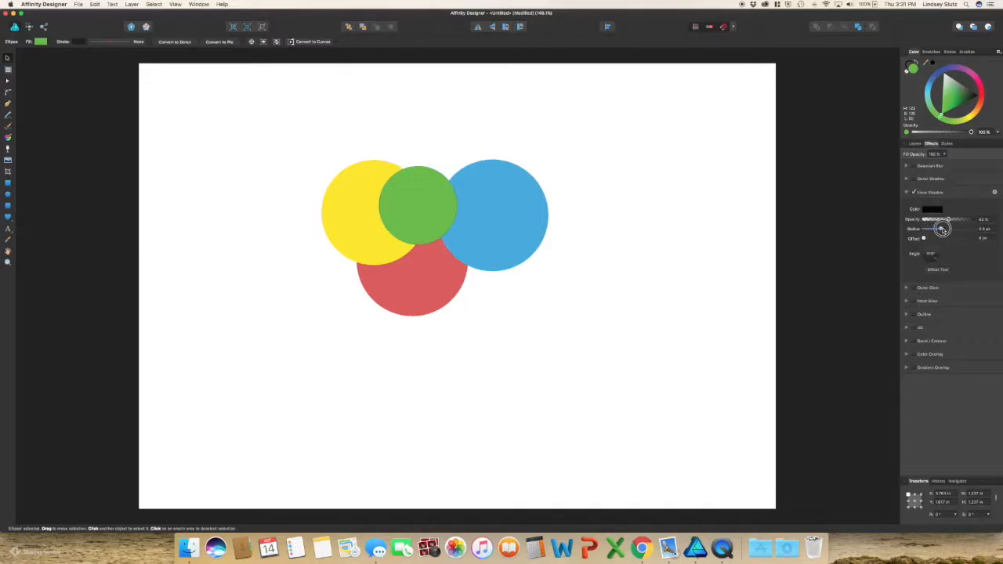
left_click_drag(943, 229, 962, 229)
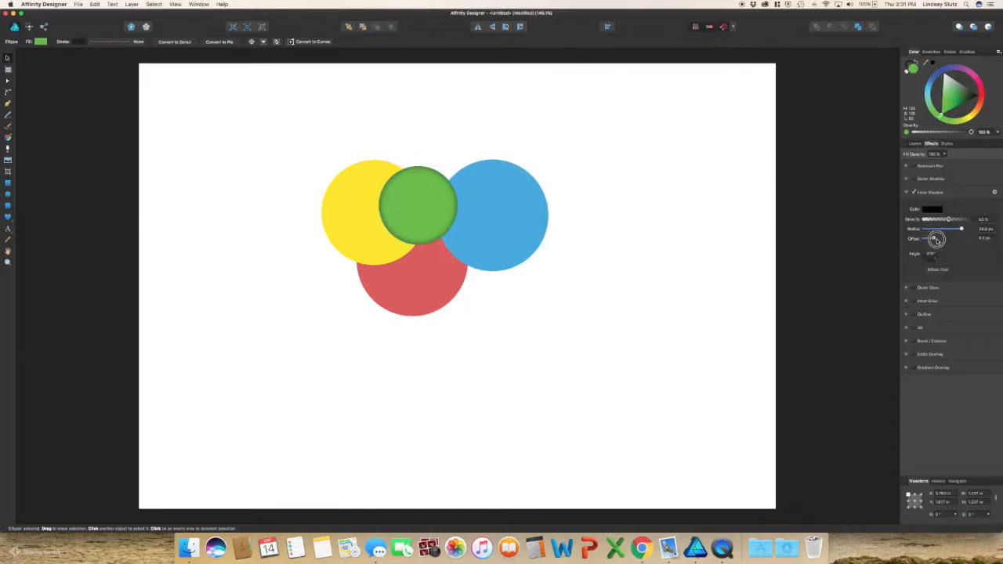
left_click_drag(937, 240, 965, 241)
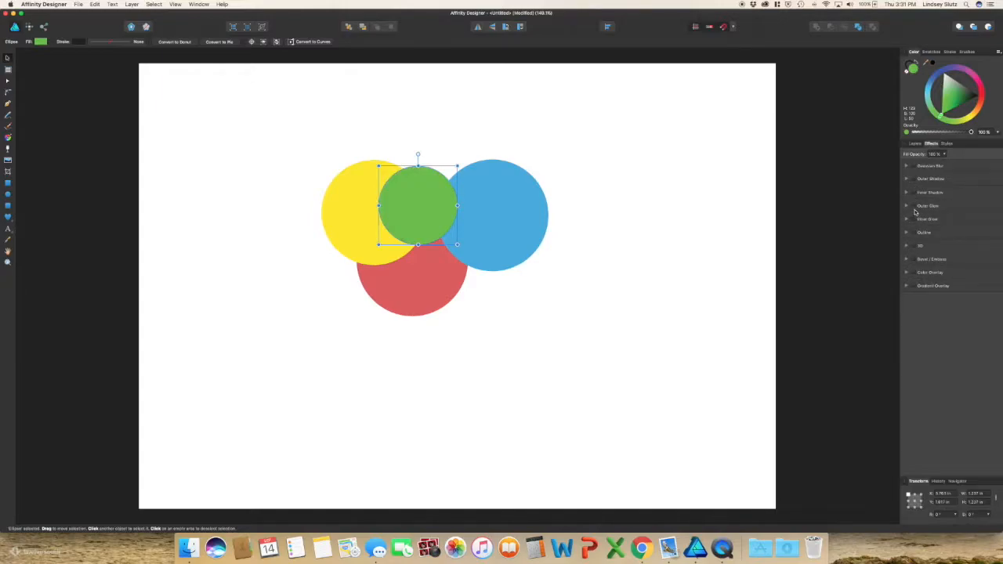
left_click(914, 205)
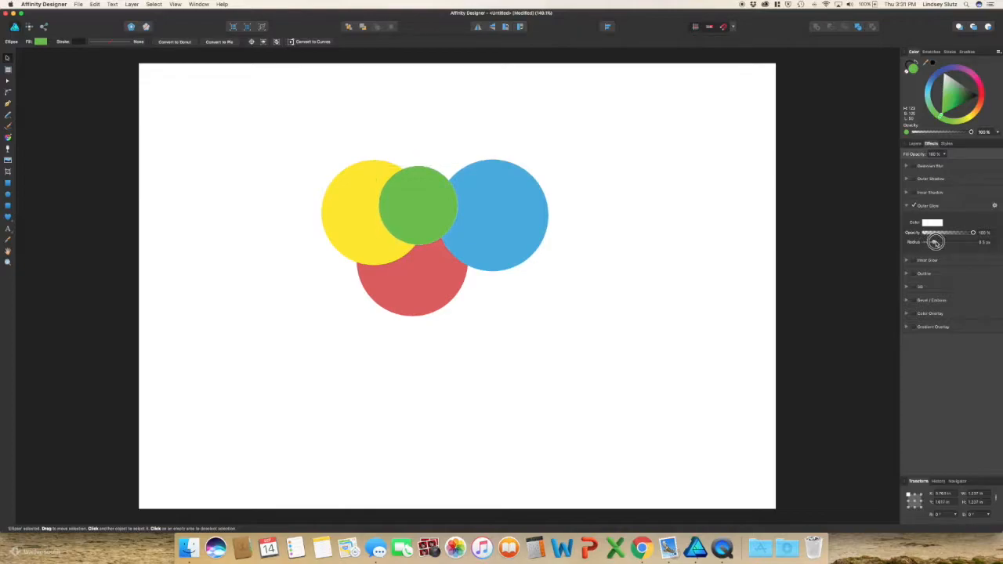
left_click_drag(936, 241, 974, 241)
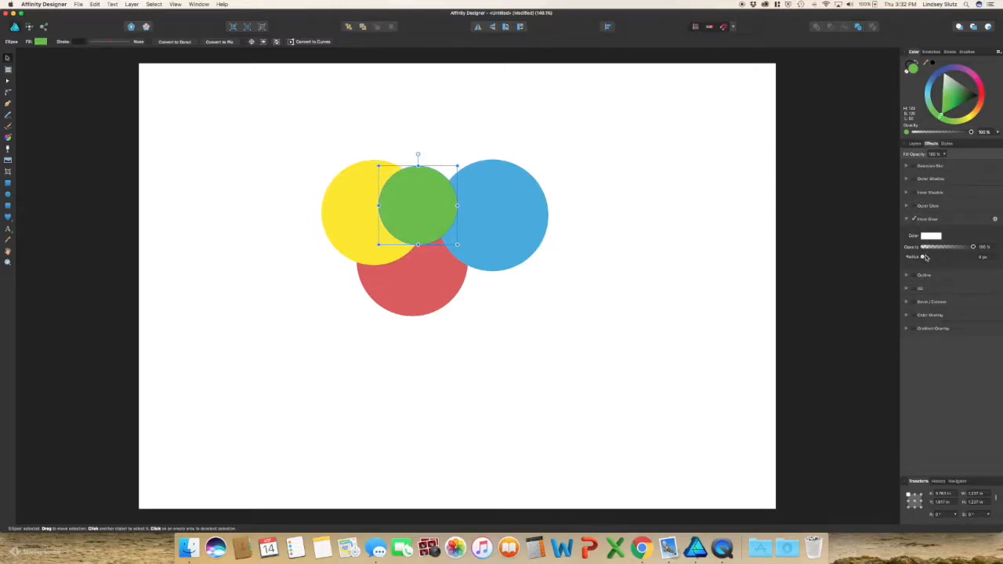
left_click_drag(921, 257, 965, 257)
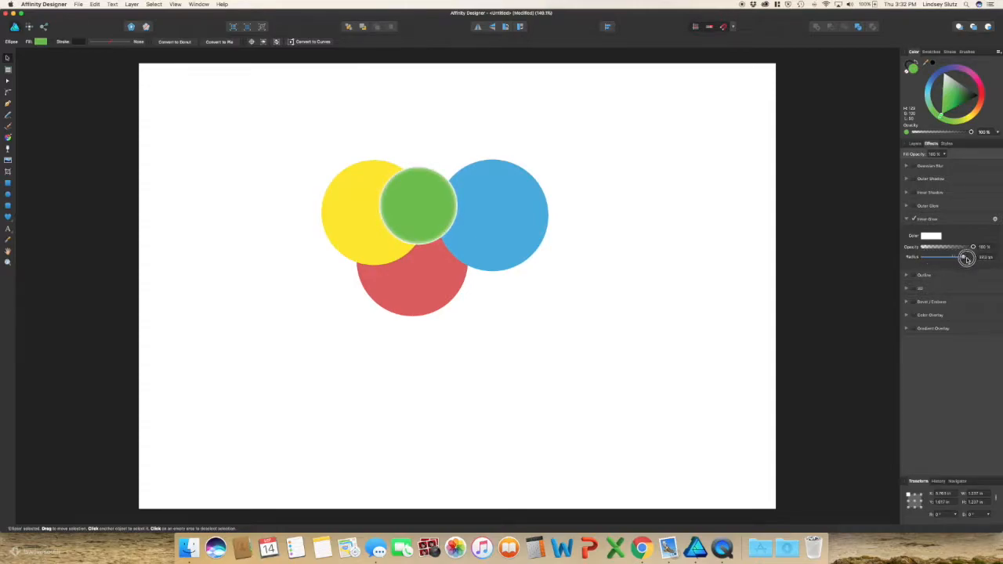
left_click_drag(965, 259, 971, 259)
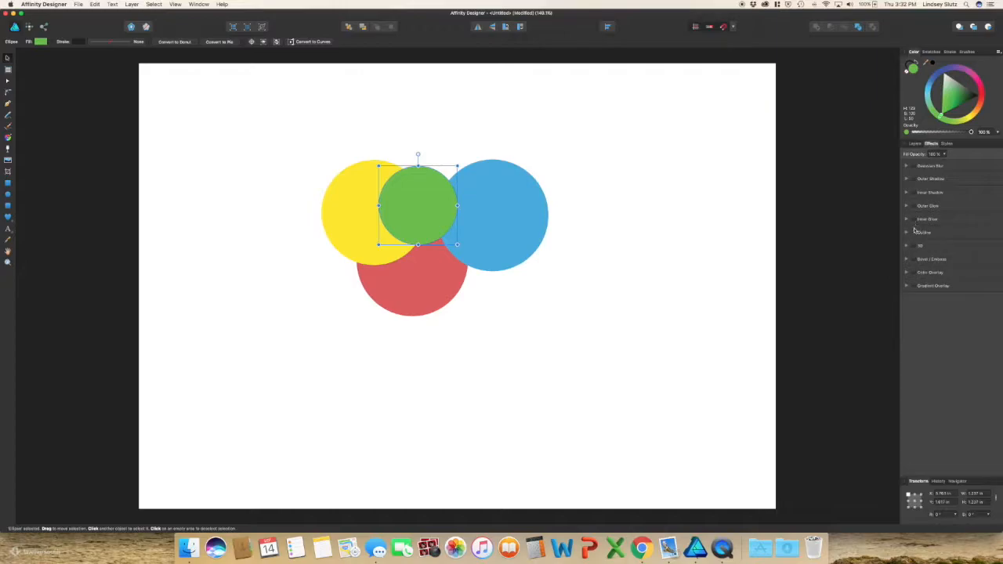
left_click(905, 232)
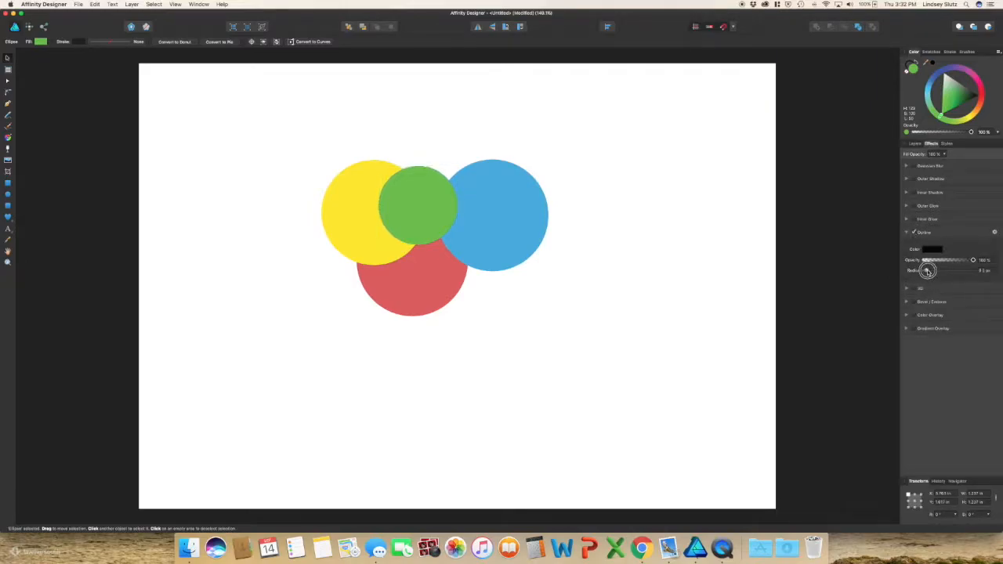
left_click_drag(927, 269, 950, 270)
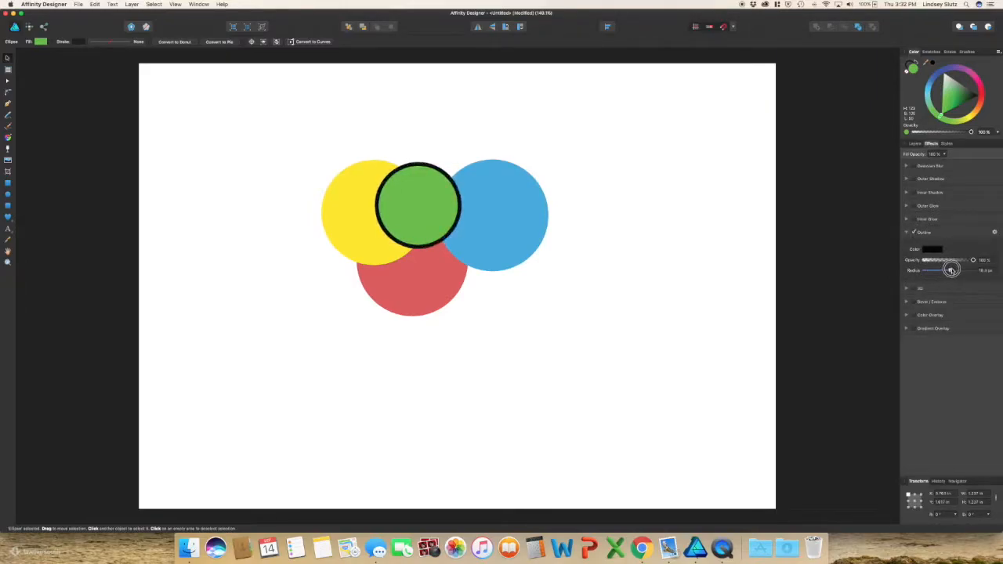
left_click_drag(951, 270, 964, 269)
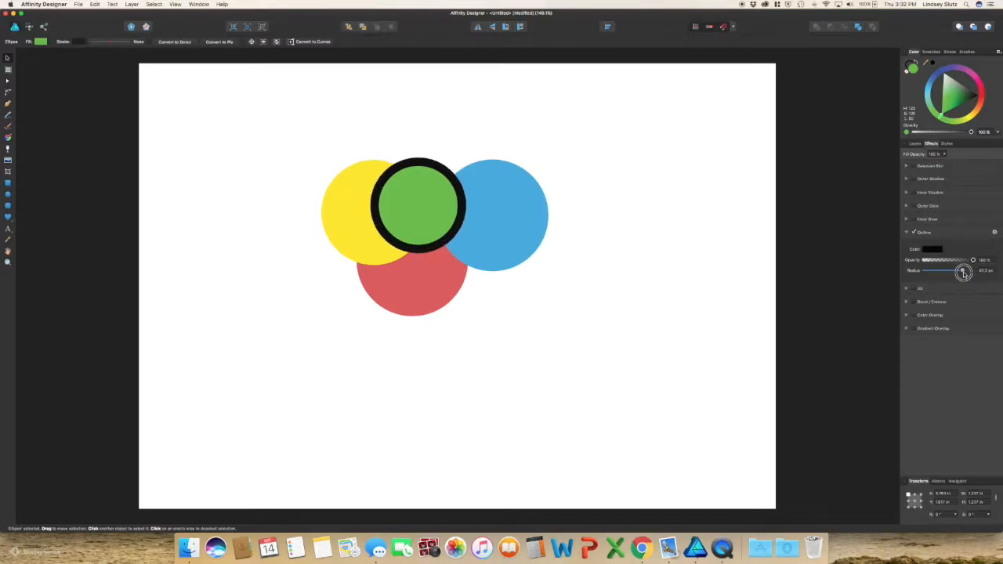
left_click_drag(964, 270, 911, 269)
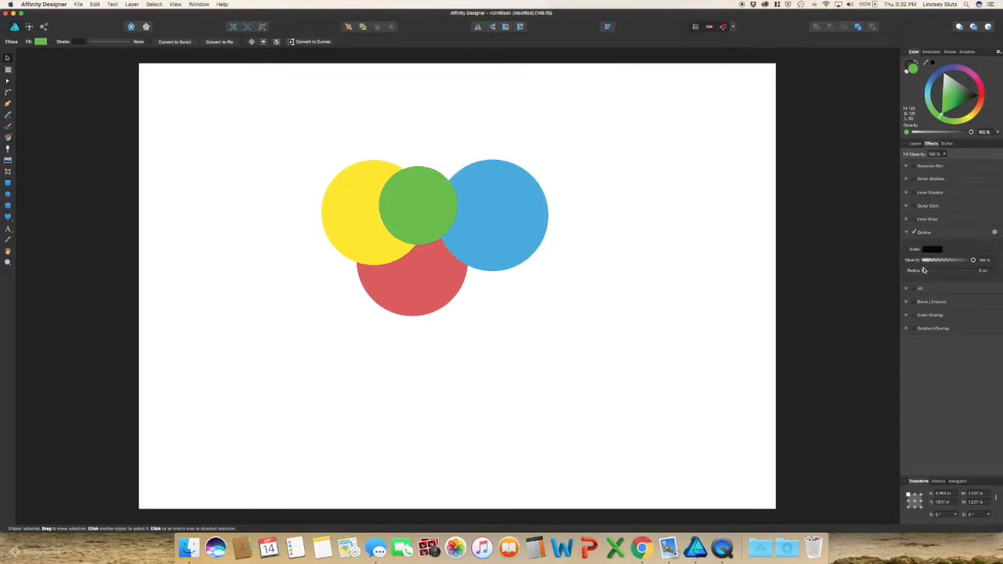
left_click(417, 205)
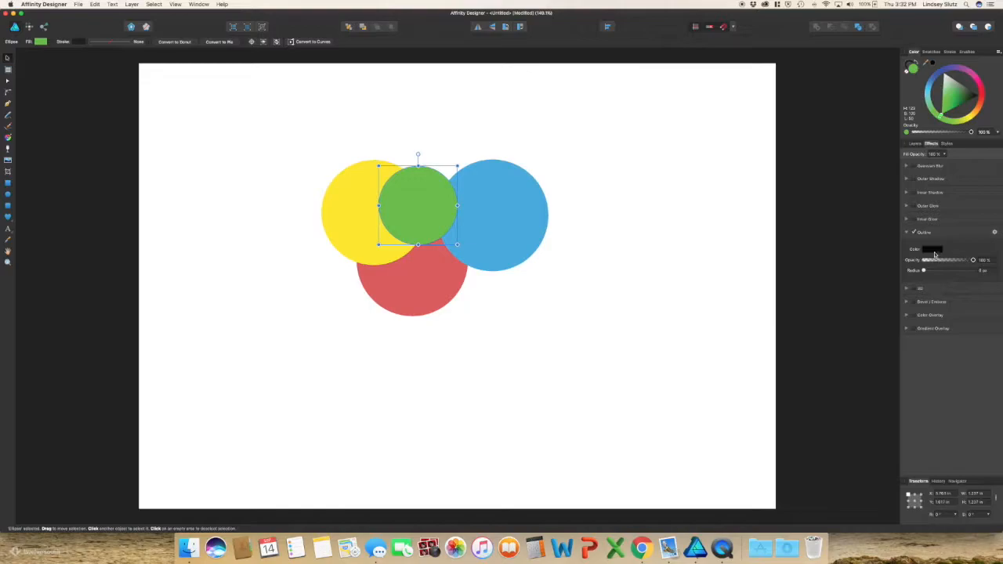
left_click(906, 232)
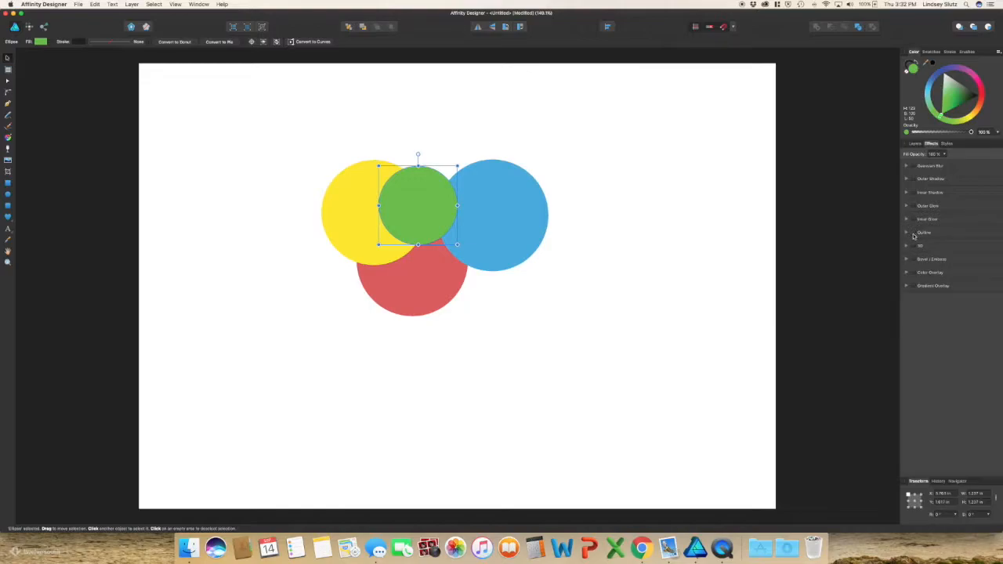
left_click(919, 245)
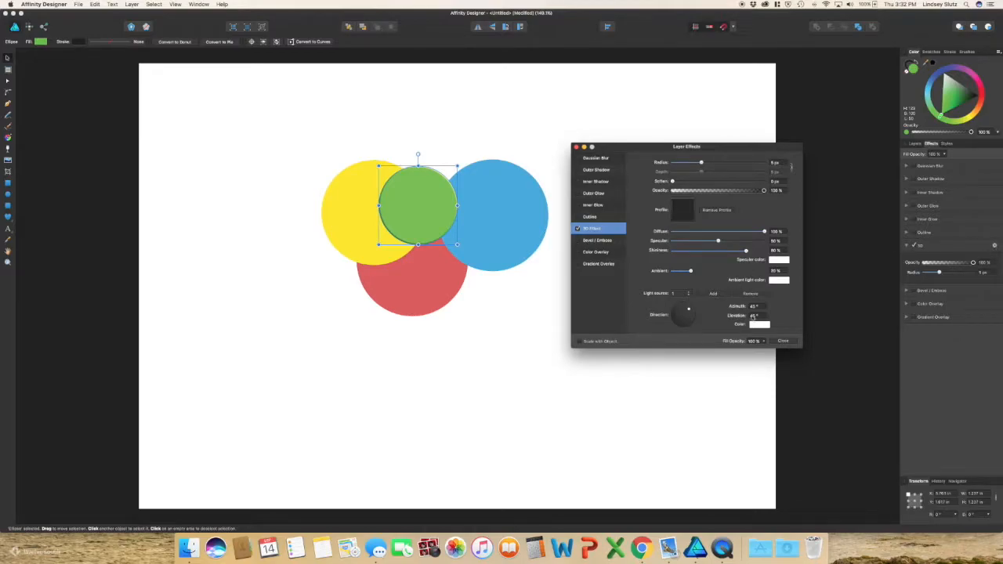
left_click(783, 340)
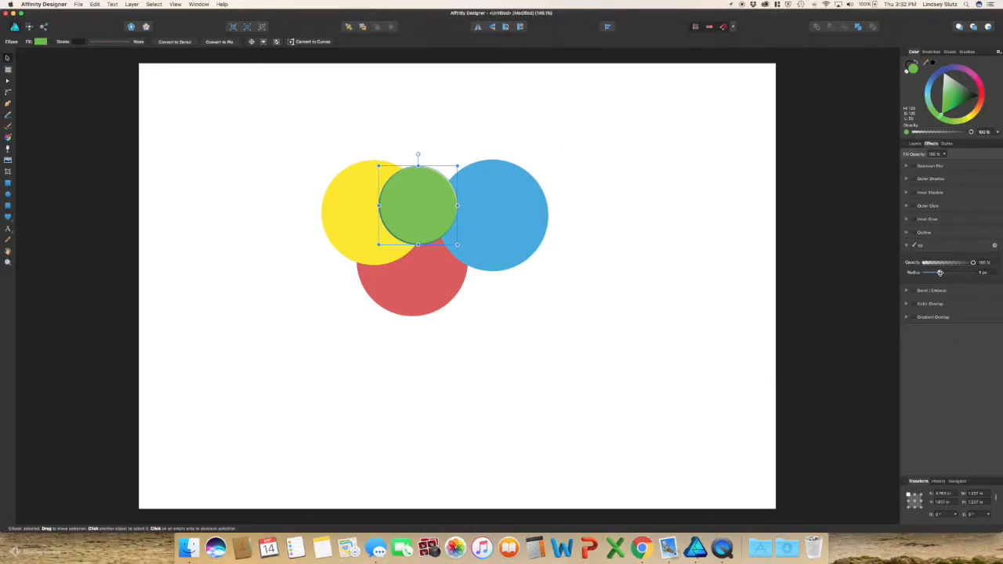
left_click_drag(940, 273, 974, 269)
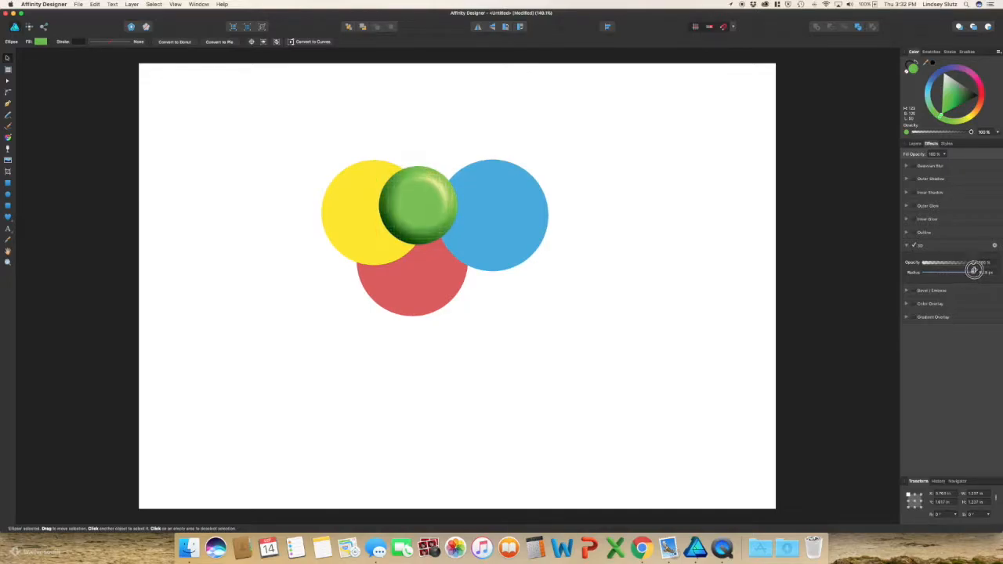
left_click_drag(975, 270, 967, 270)
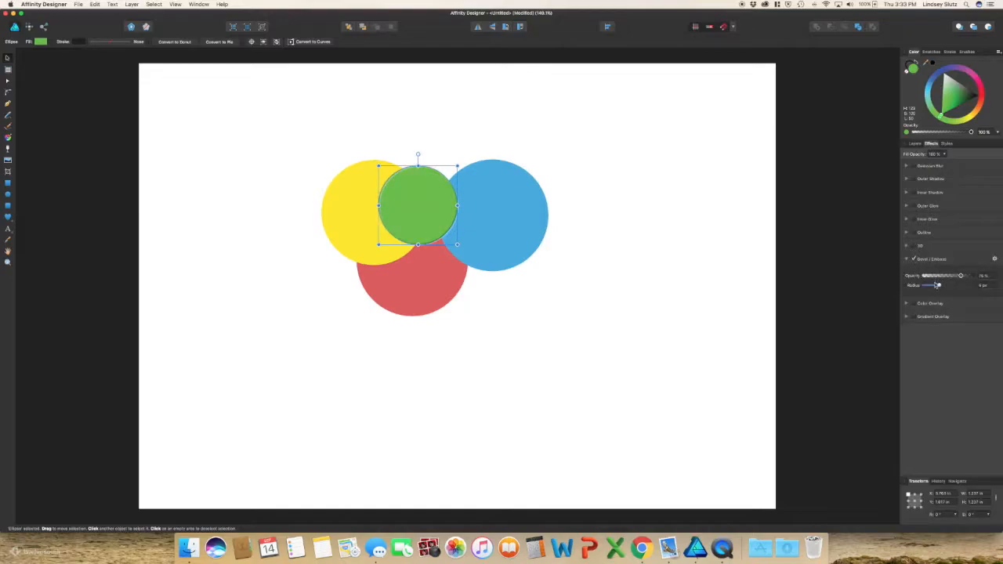
- Widen the Bevel/Emboss radius on the green circle, then switch on a further effect
left_click_drag(936, 285, 949, 285)
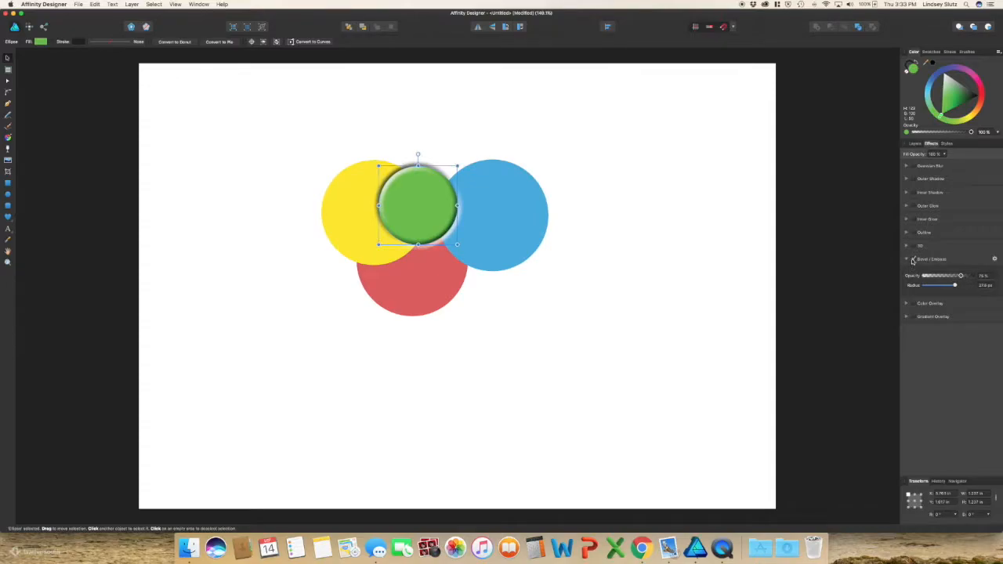
left_click(913, 272)
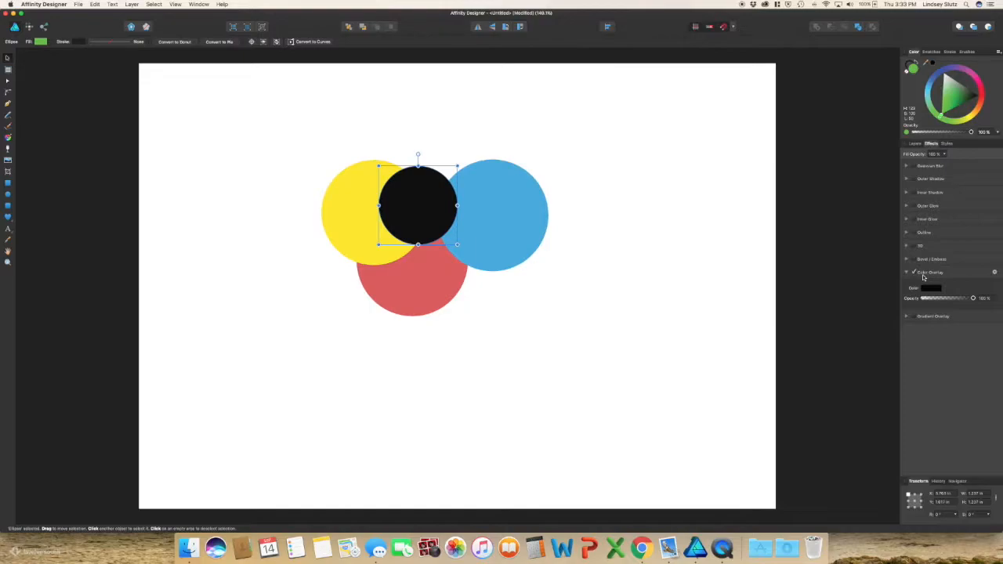
mouse_move(921, 278)
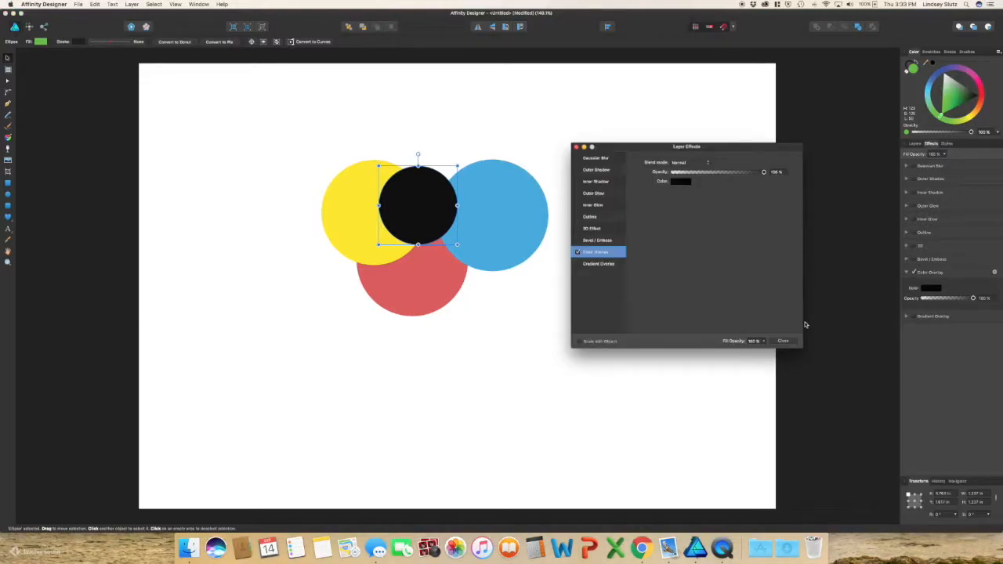
mouse_move(693, 166)
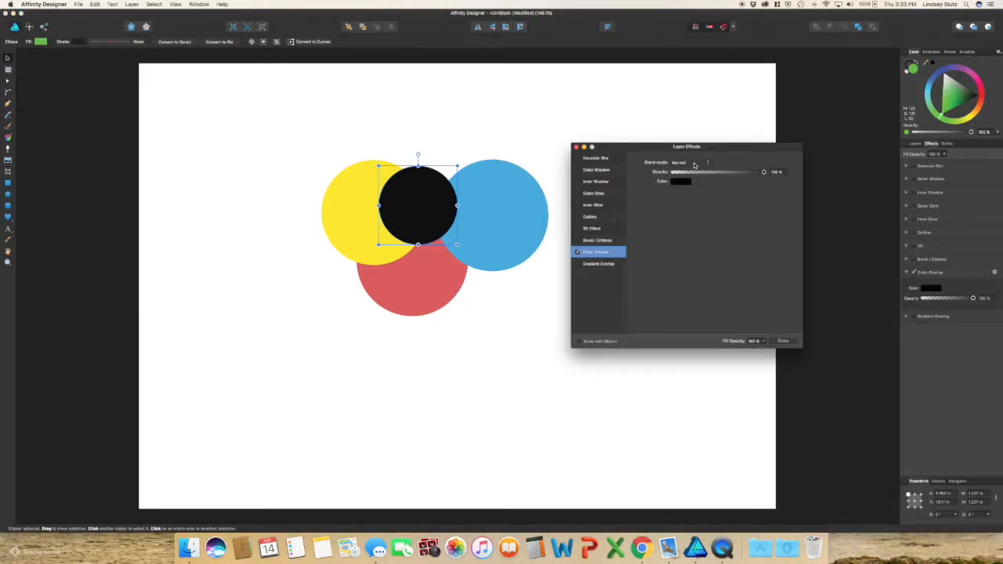
- Try another blend mode for the black Color Overlay, close its settings and enable Gradient Overlay
left_click(692, 161)
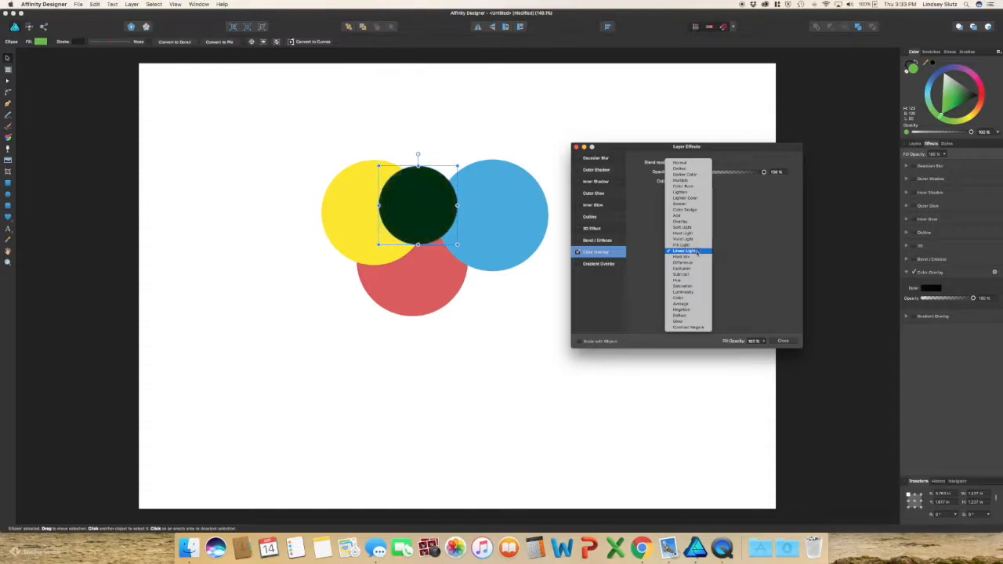
left_click(683, 264)
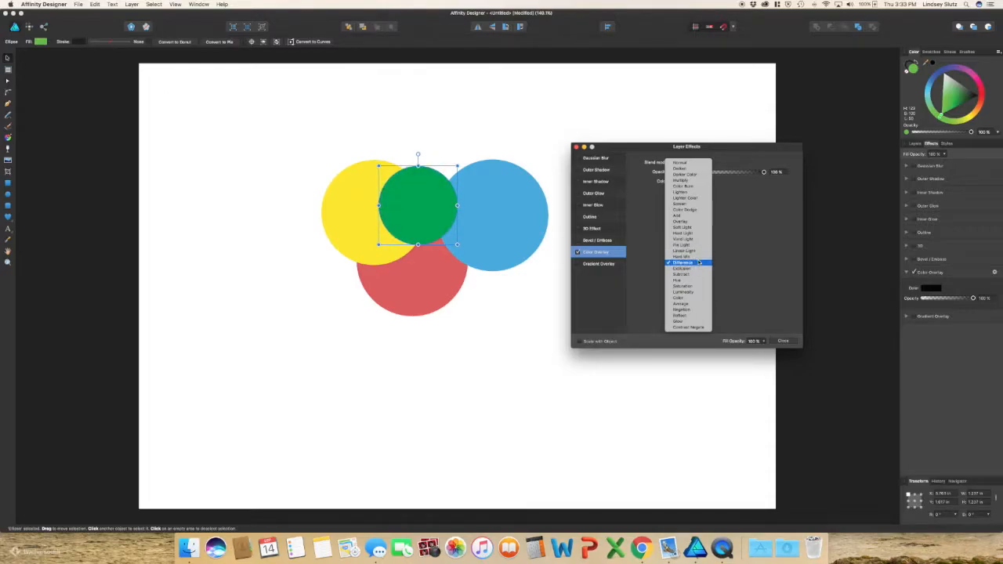
left_click(680, 263)
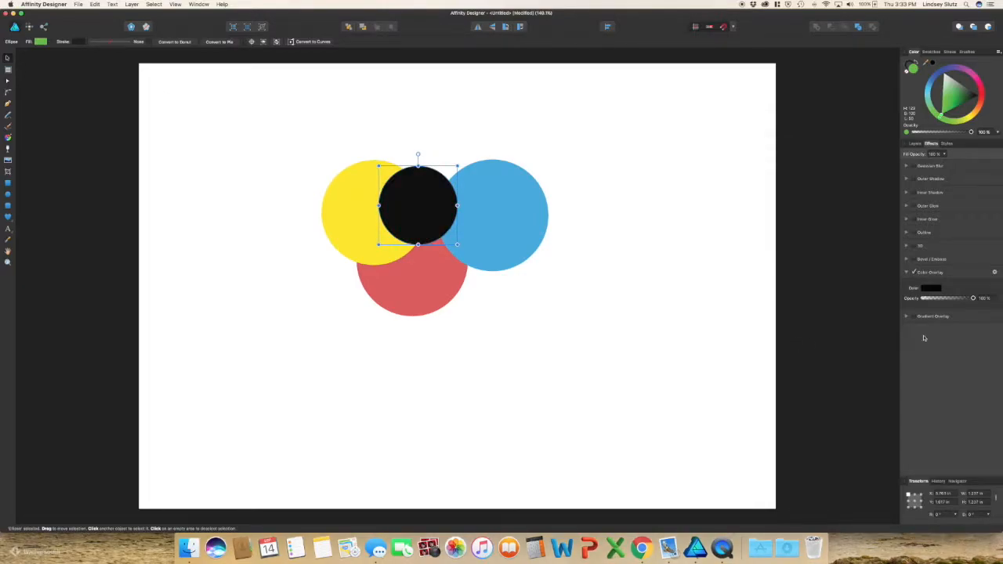
left_click(912, 285)
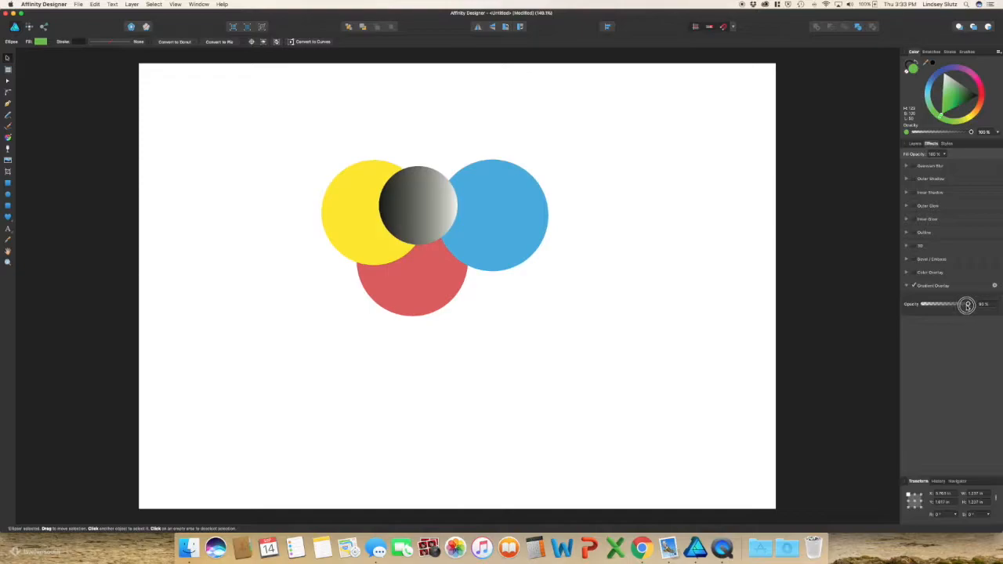
- Adjust the Gradient Overlay opacity, inspect its gradient colours, then discard the edits
left_click_drag(966, 304, 960, 305)
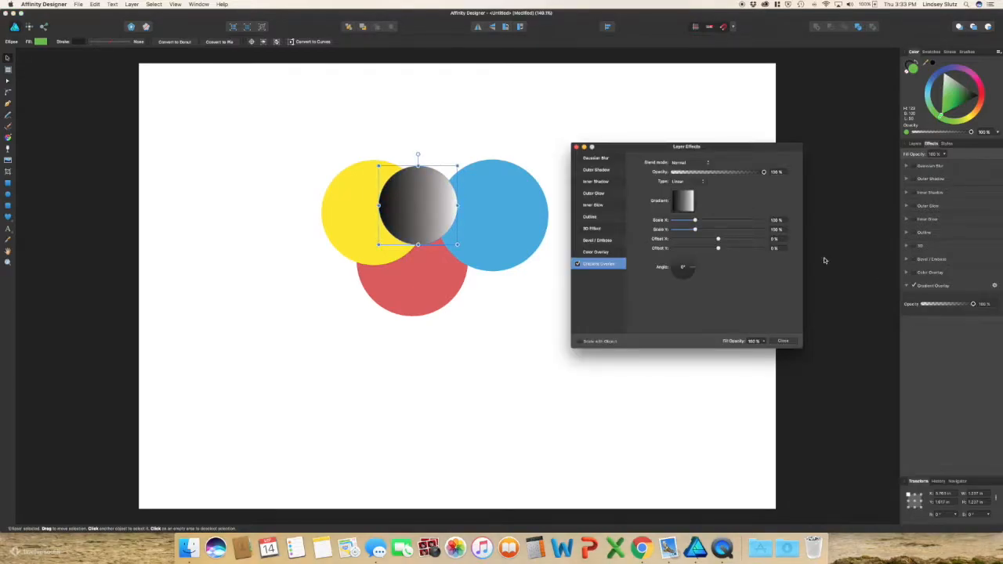
mouse_move(700, 238)
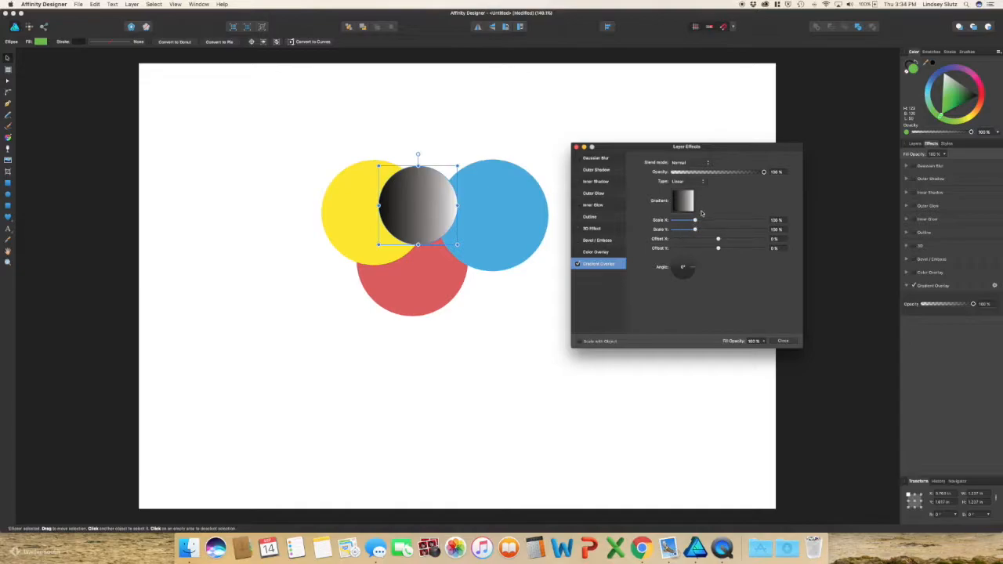
left_click(683, 201)
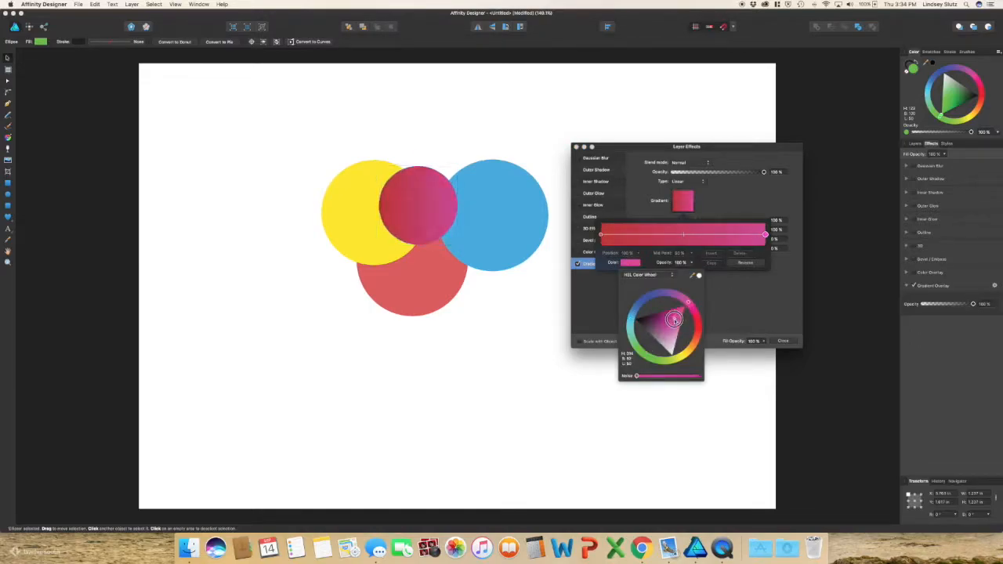
left_click(783, 340)
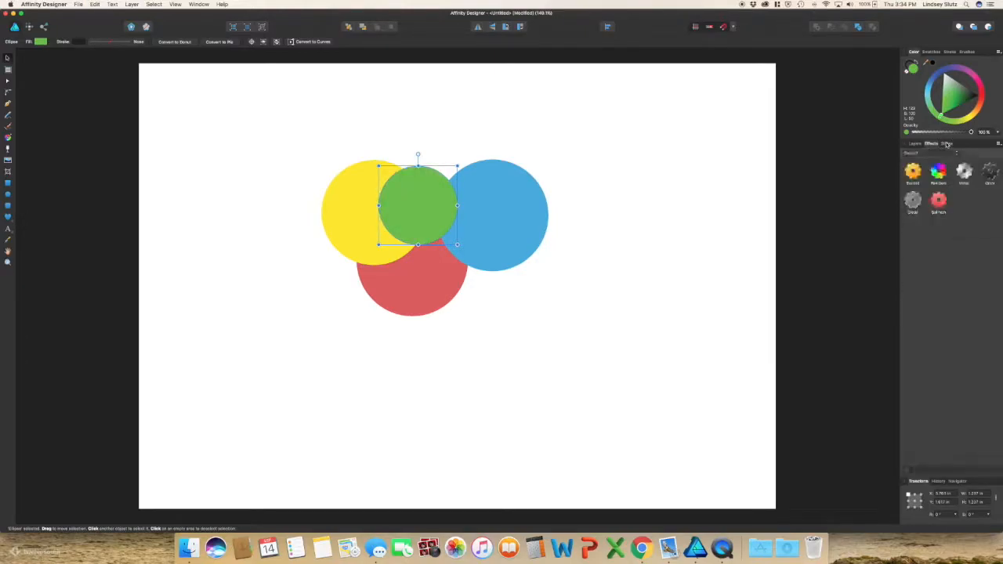
- From the Styles presets, try the orange, rainbow, brushed metal and dark grey styles on the circle
left_click(946, 144)
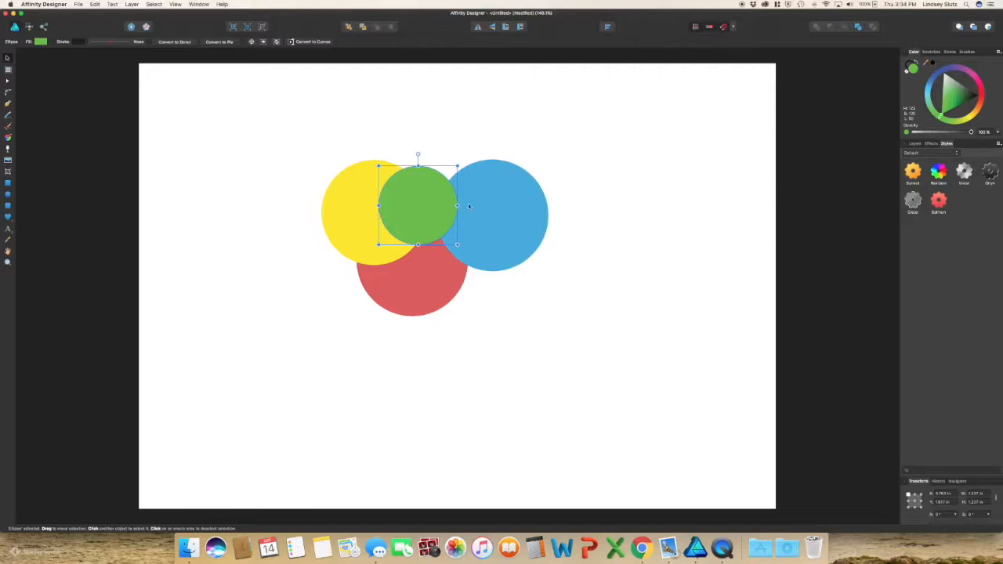
left_click(911, 171)
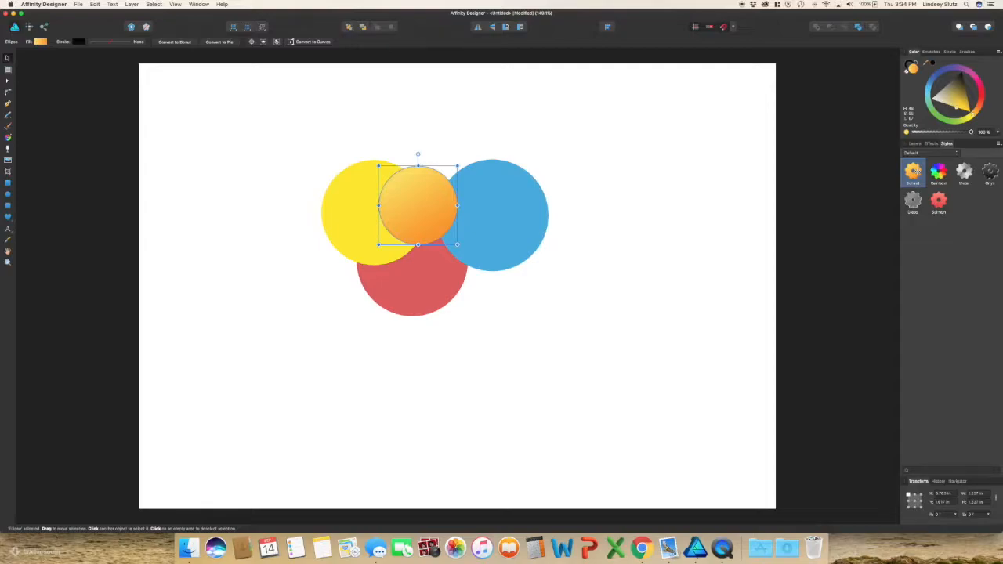
left_click(937, 171)
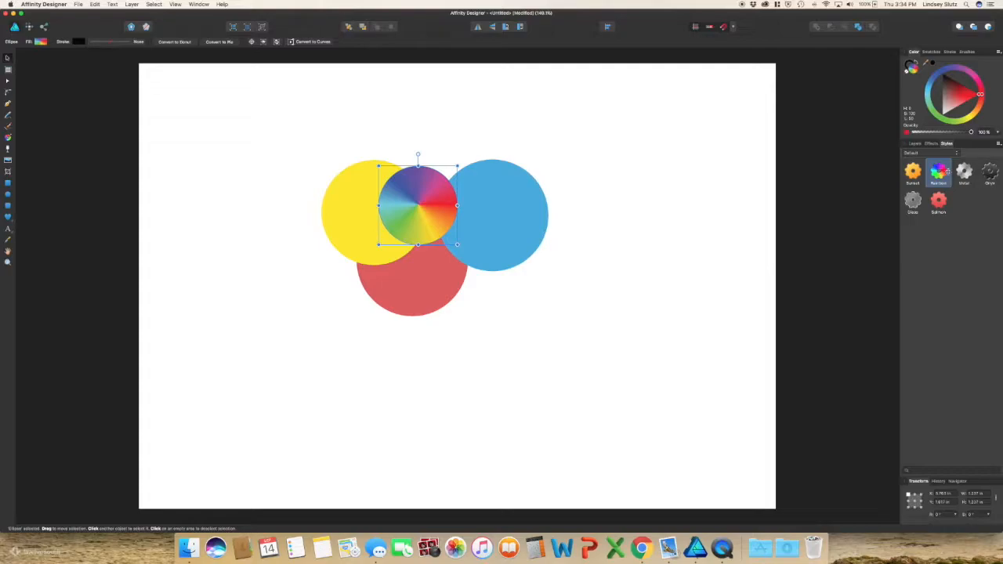
left_click(965, 170)
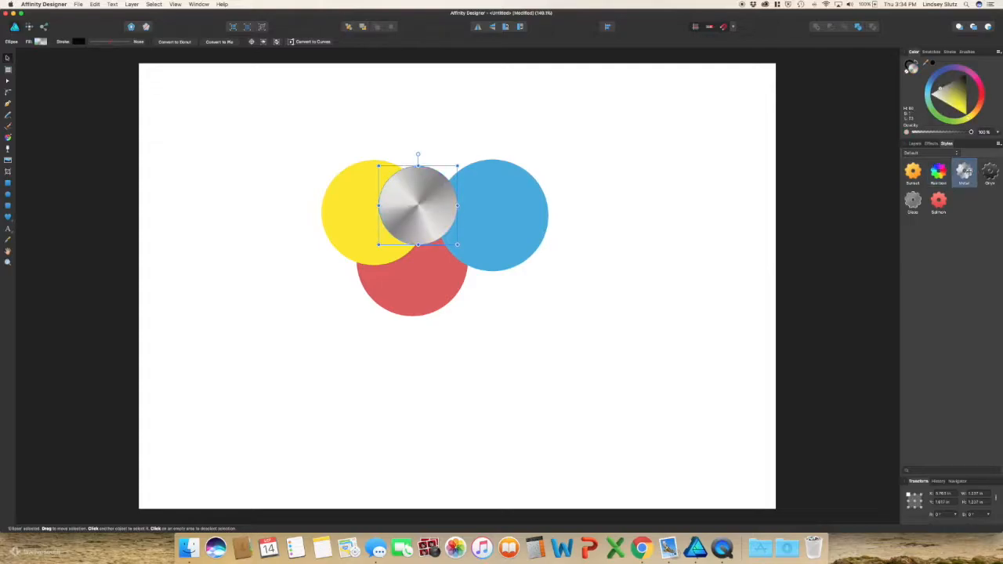
left_click(990, 172)
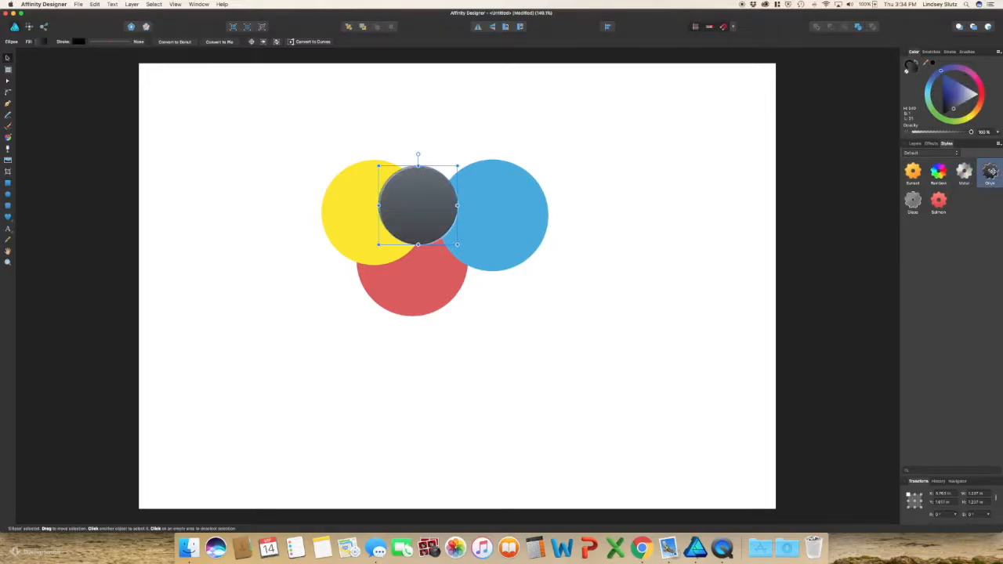
- Try the glass style, settle on the red gradient style, and return to the Layers list
left_click(912, 200)
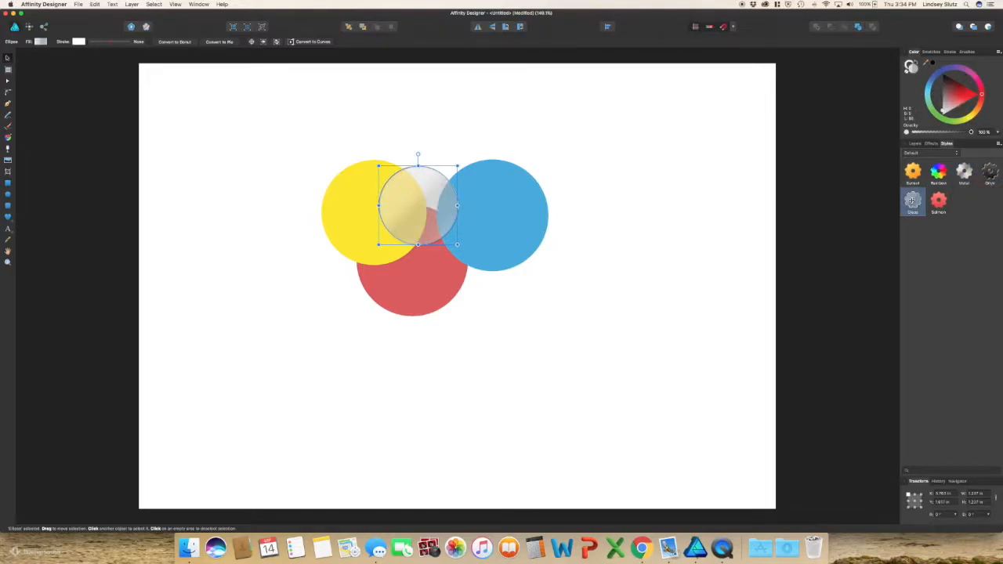
left_click(939, 202)
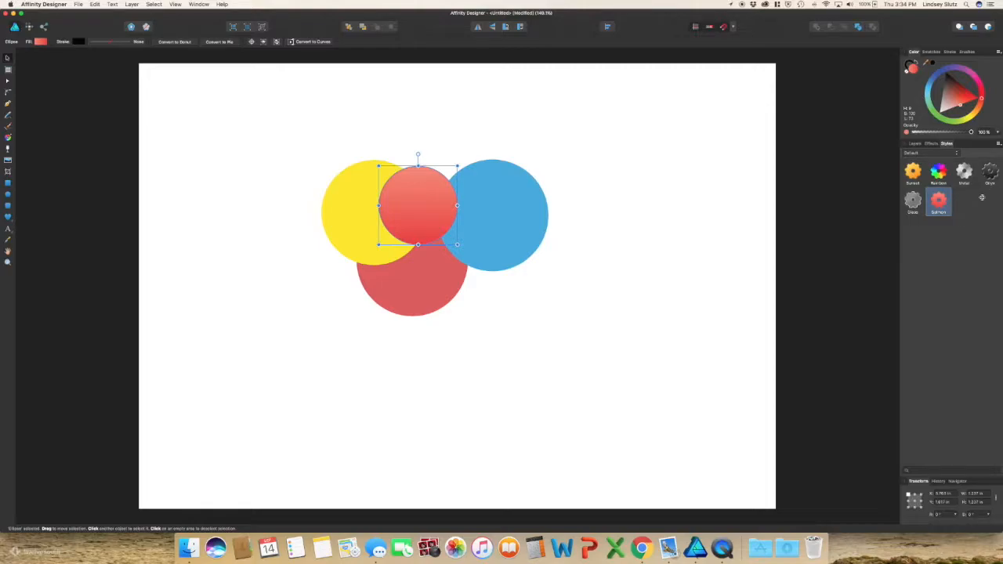
left_click(928, 152)
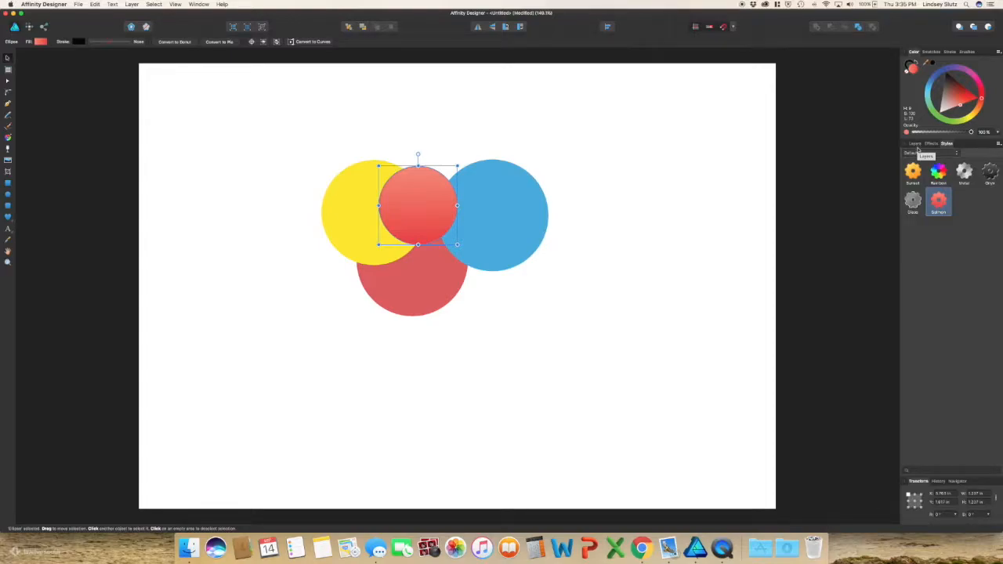
left_click(915, 144)
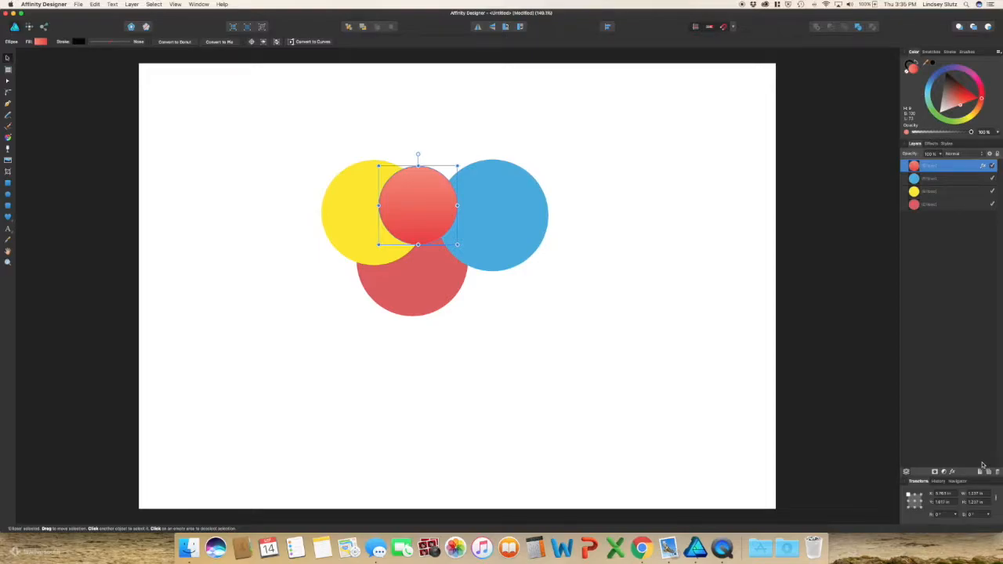
mouse_move(816, 401)
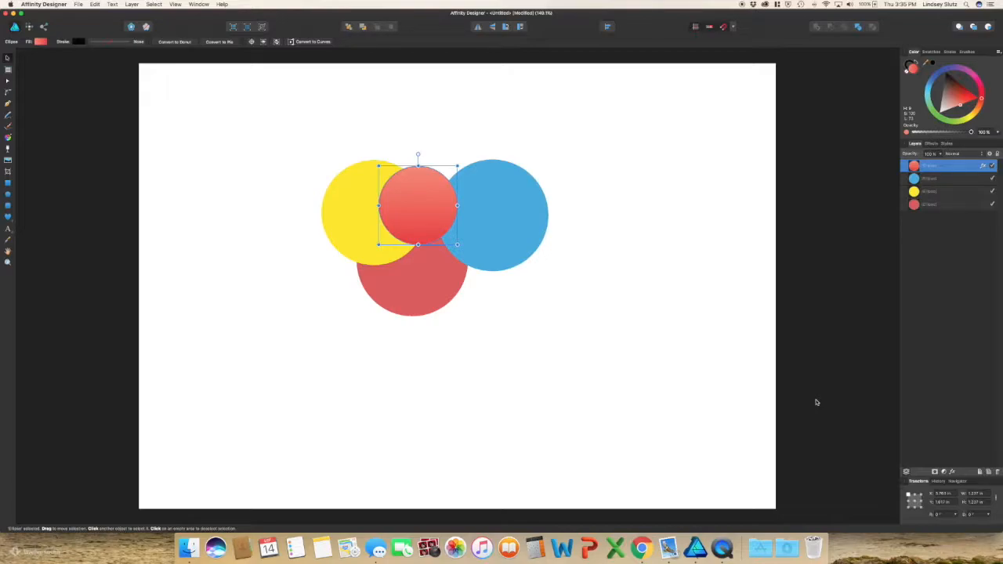
mouse_move(107, 103)
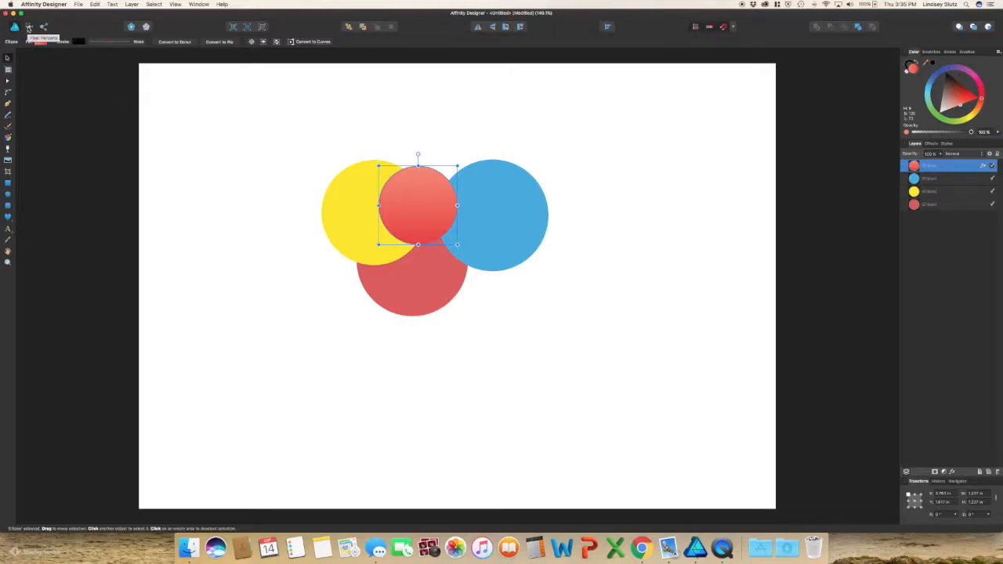
- Switch the workspace to the Pixel Persona
left_click(965, 52)
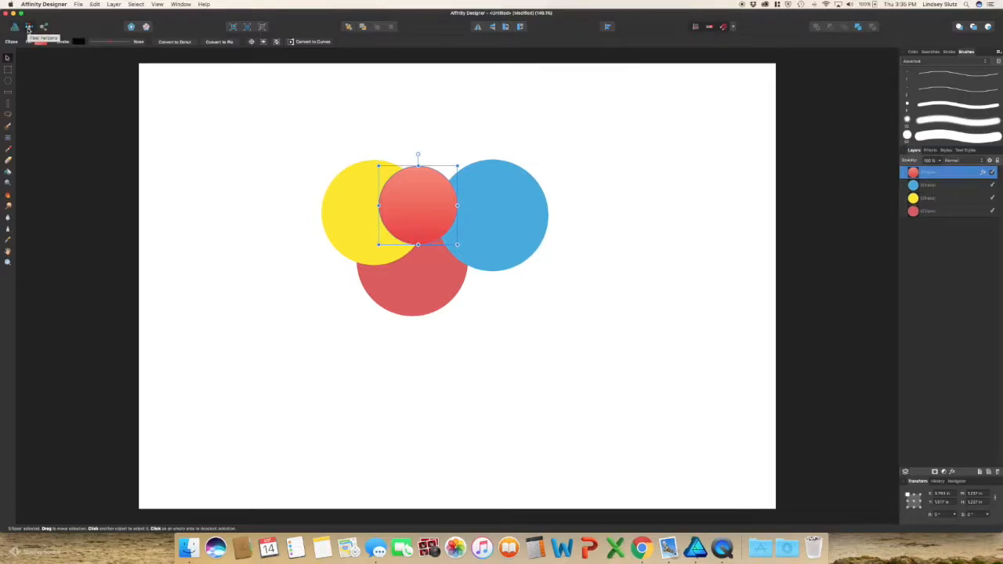